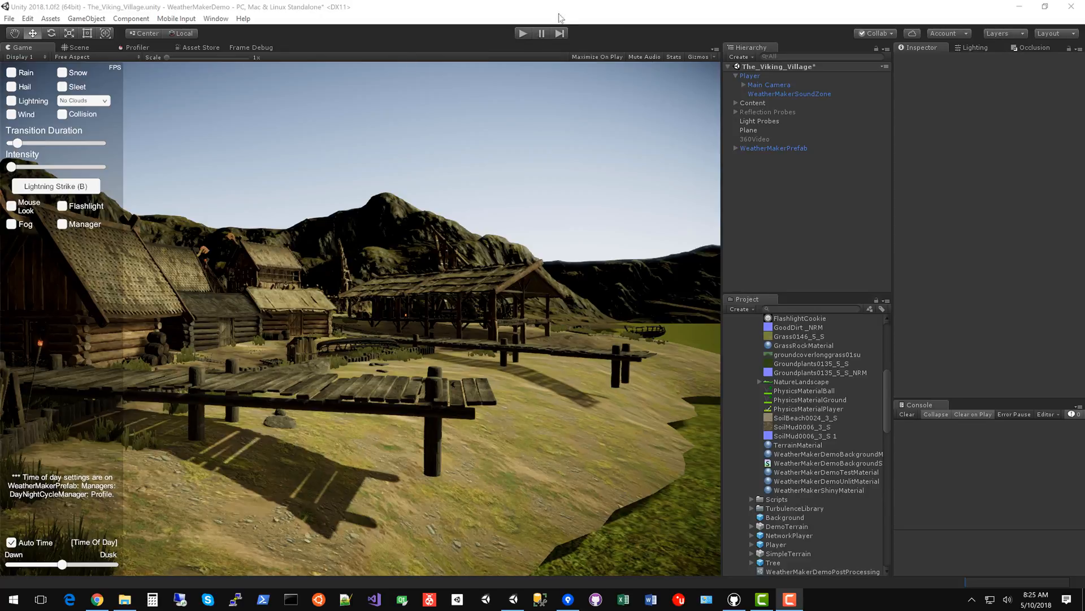
pyautogui.moveTo(490, 314)
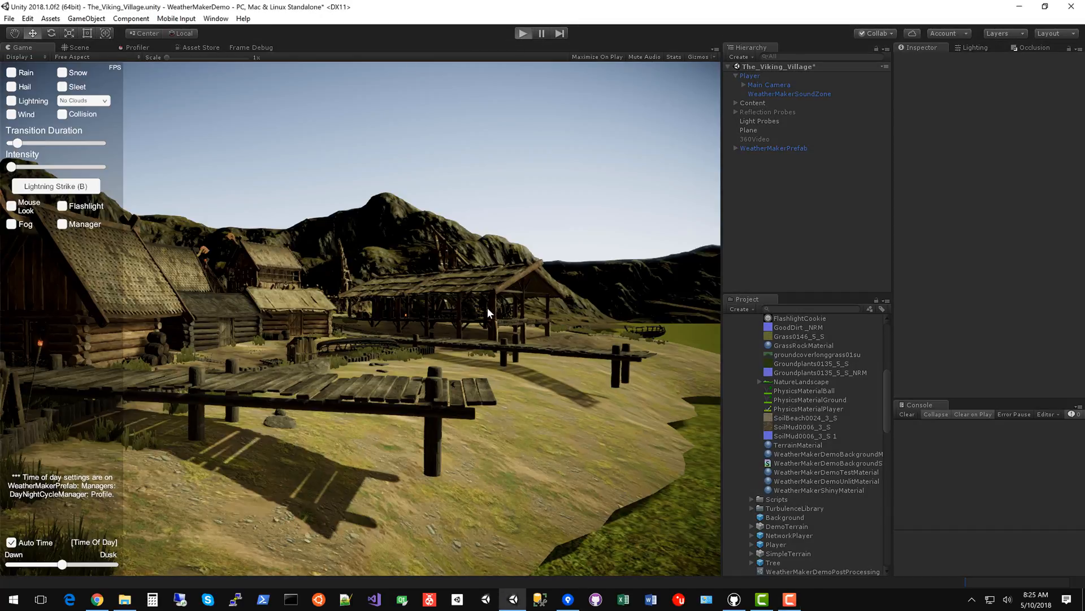
# Briefly run the scene, then collapse the Material folder and scroll to WeatherMakerWaterClear
pyautogui.click(524, 33)
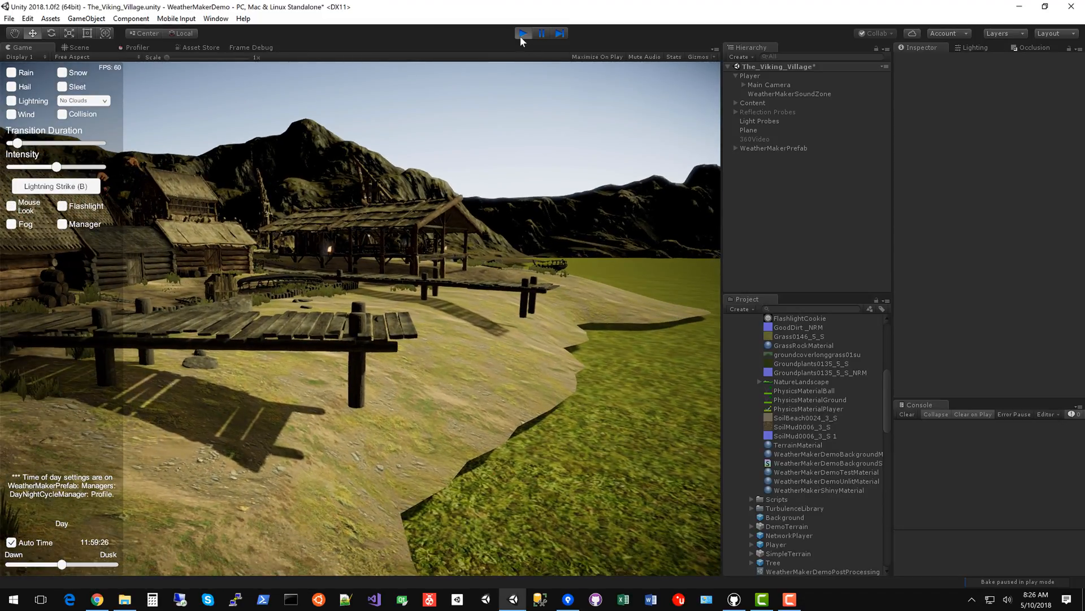
pyautogui.click(522, 34)
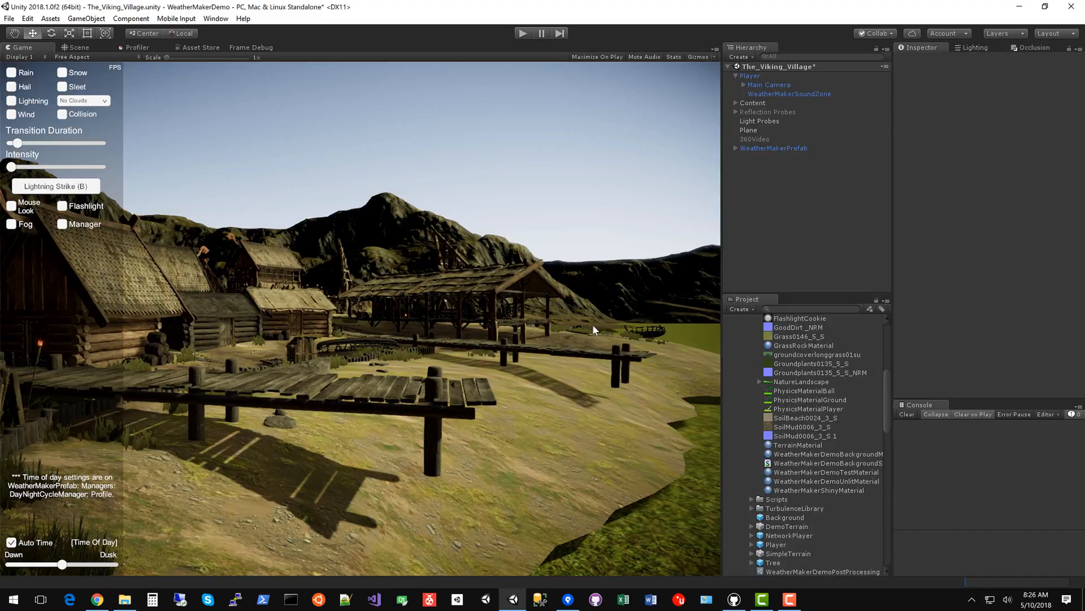
pyautogui.moveTo(784, 386)
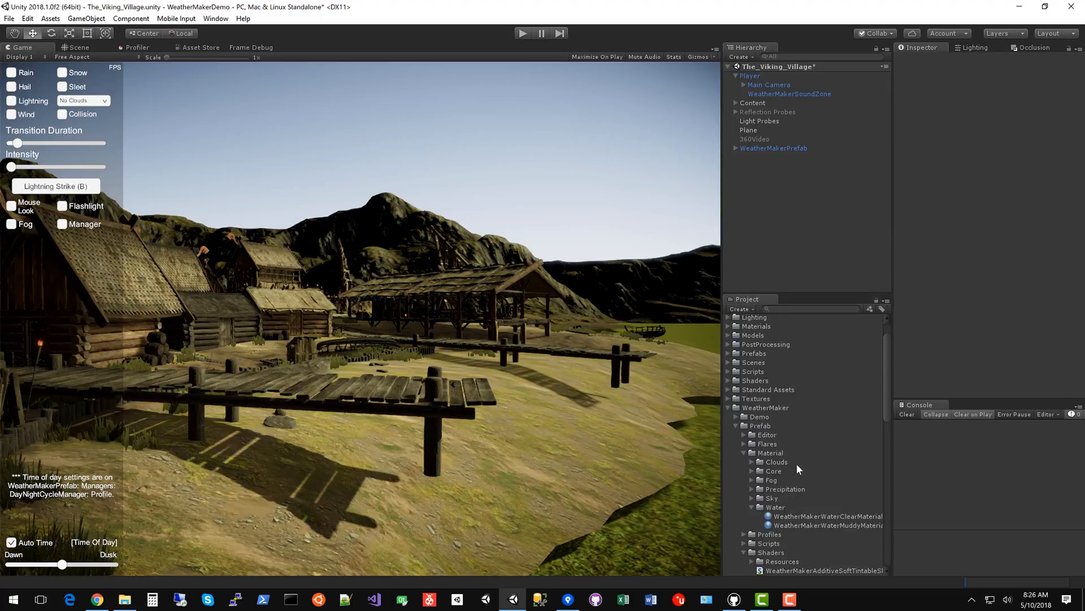
pyautogui.moveTo(808, 520)
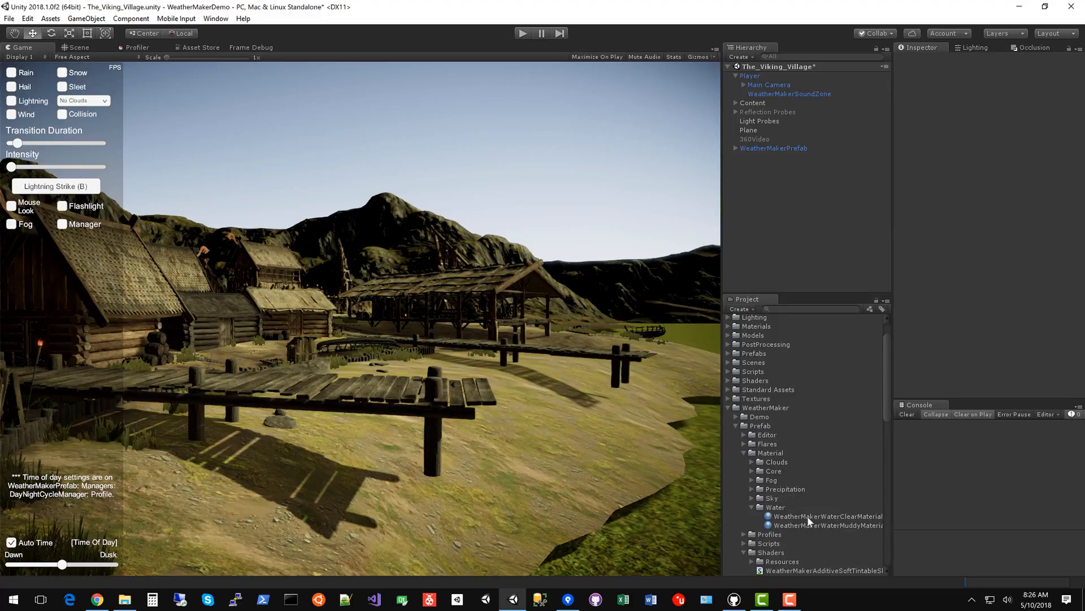
pyautogui.moveTo(759, 413)
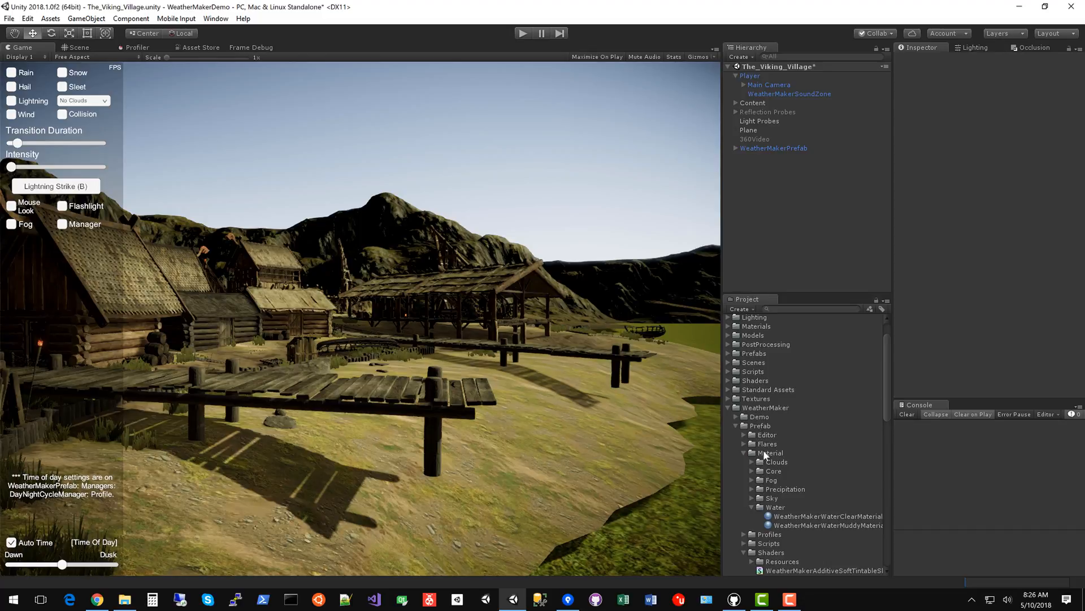
pyautogui.click(745, 453)
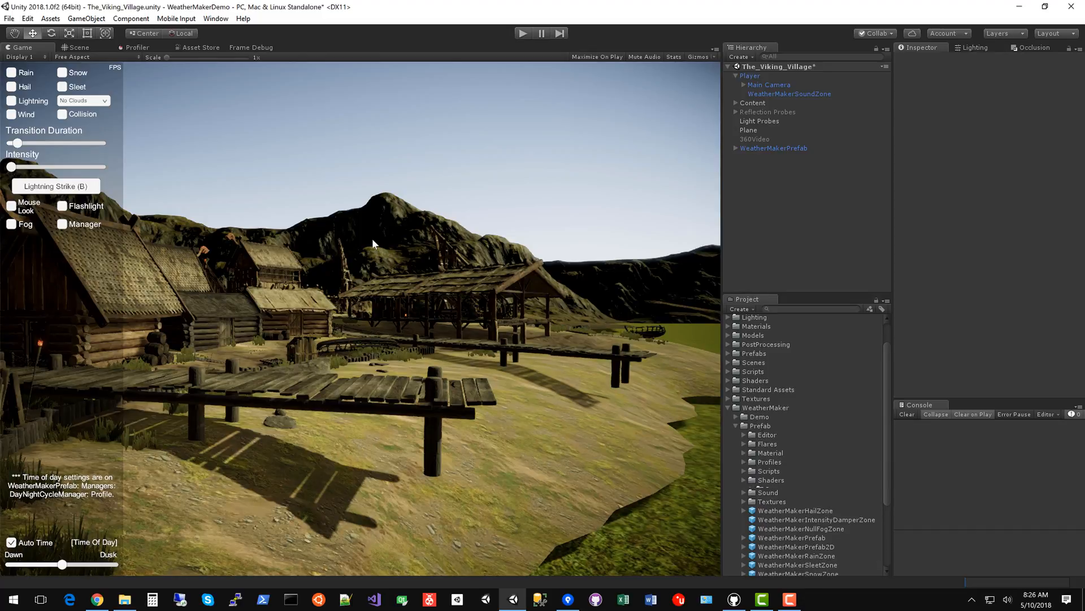
pyautogui.scroll(-3)
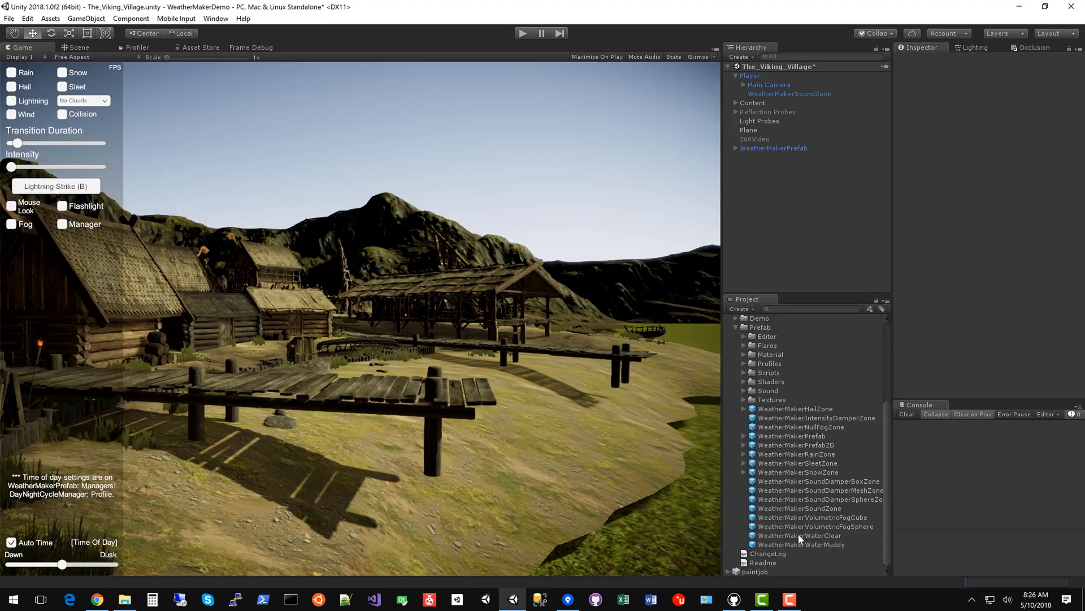
pyautogui.moveTo(821, 541)
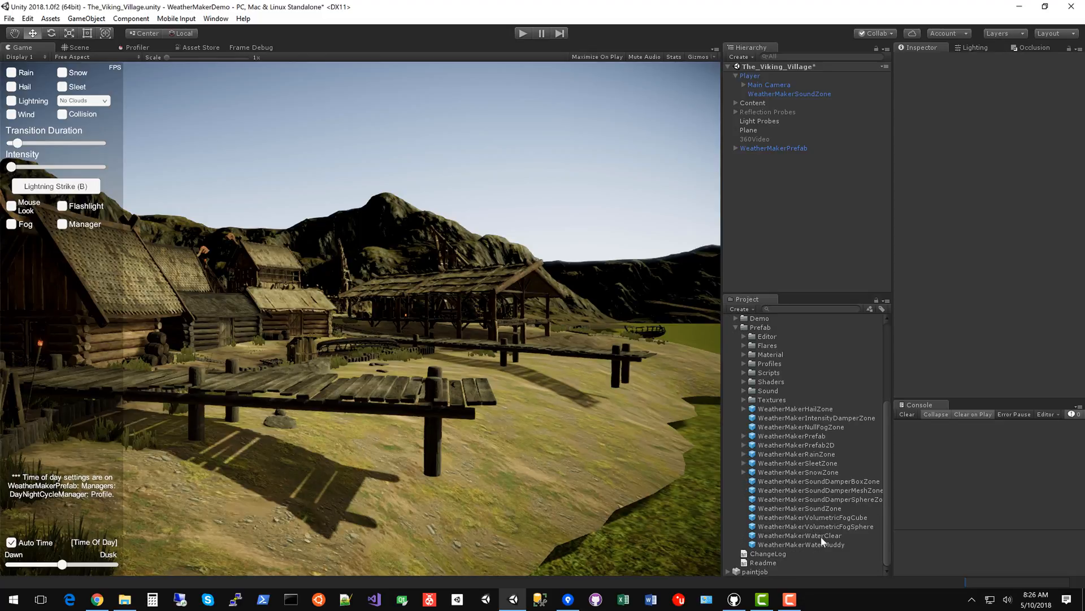
pyautogui.moveTo(820, 542)
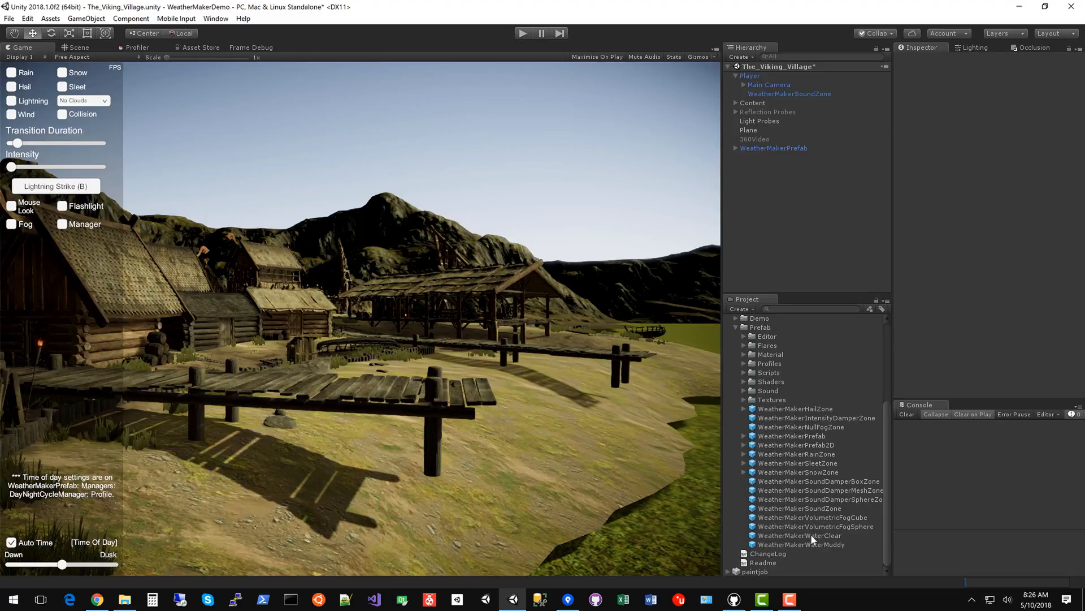
pyautogui.scroll(3)
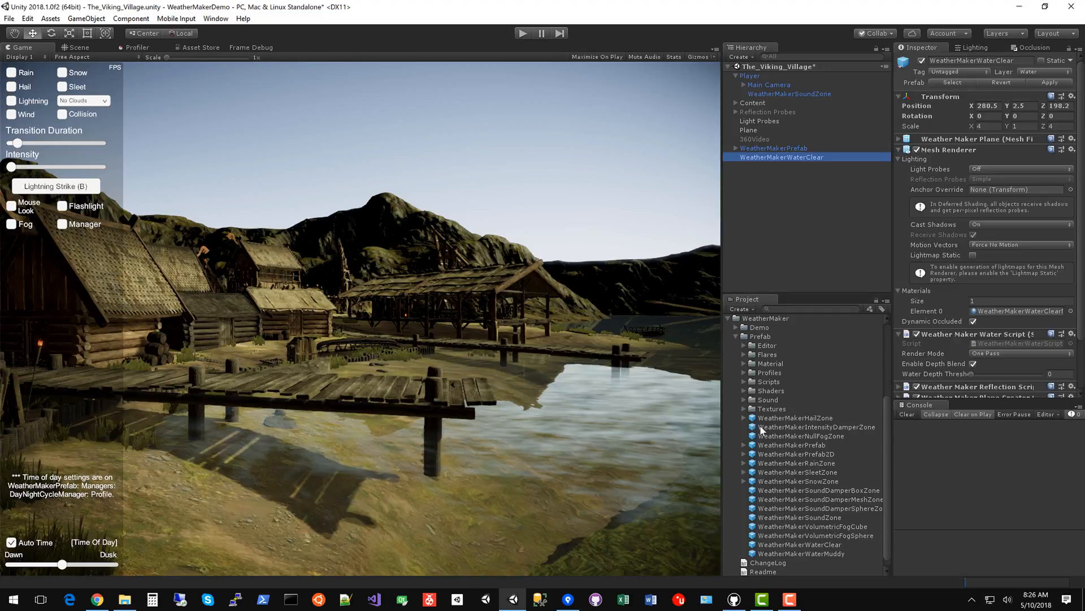
pyautogui.moveTo(803, 453)
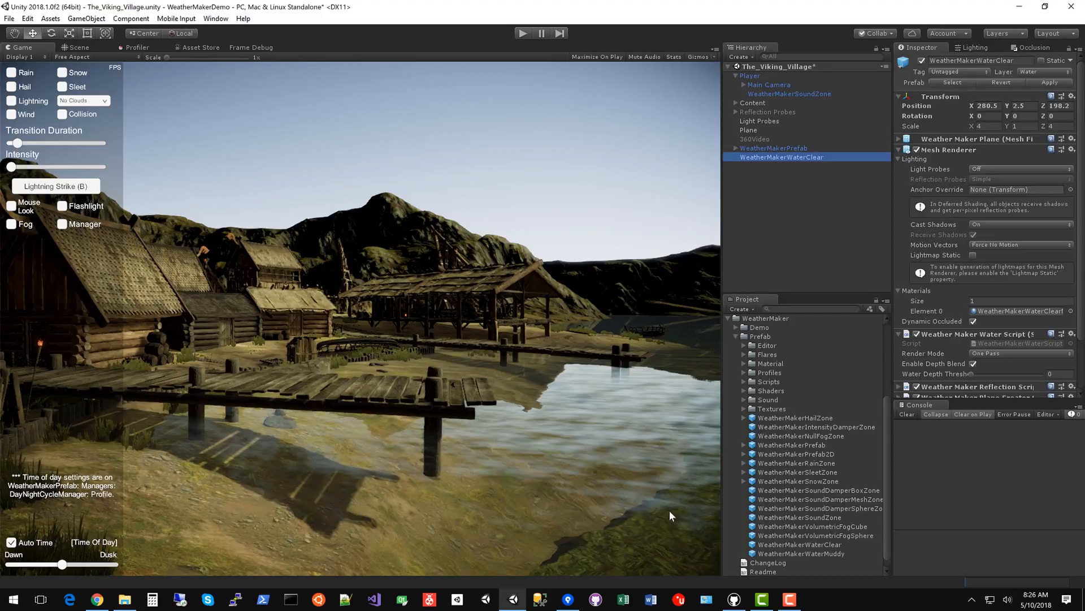
pyautogui.moveTo(578, 536)
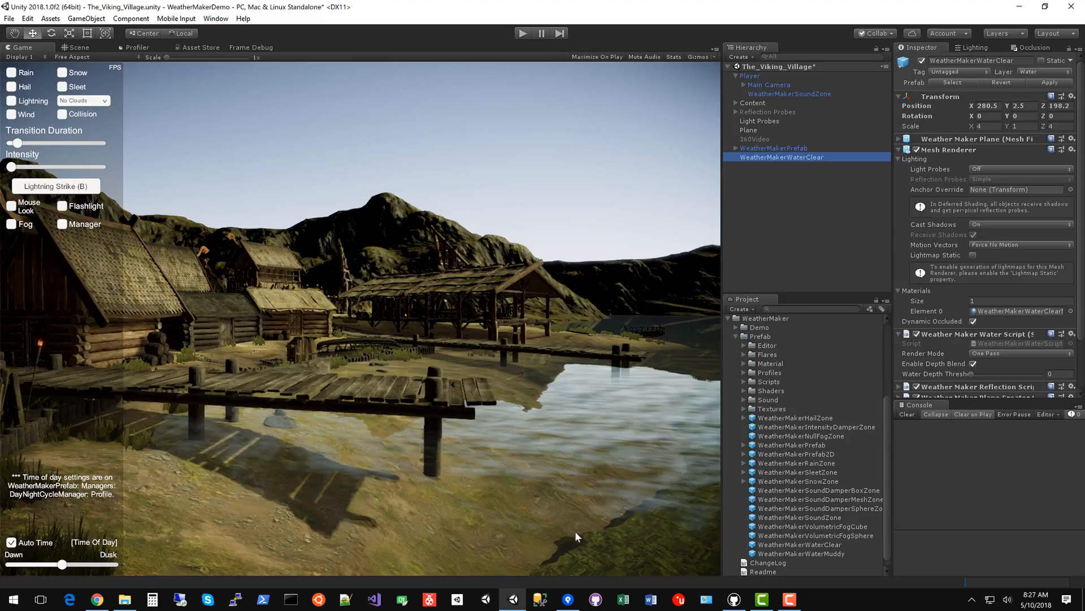
pyautogui.moveTo(603, 524)
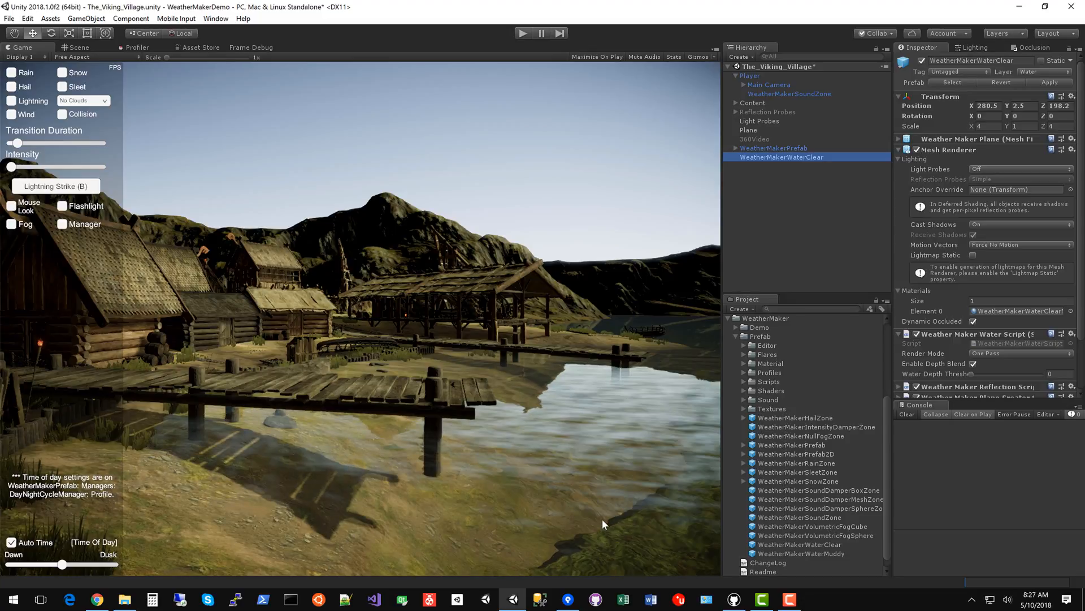
pyautogui.moveTo(712, 274)
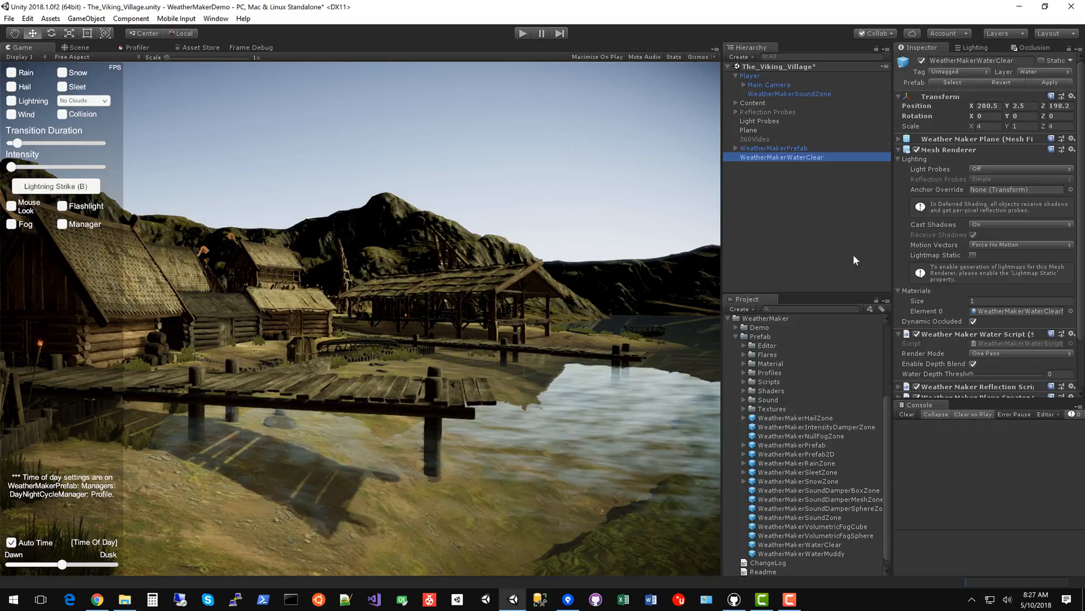
pyautogui.moveTo(939, 235)
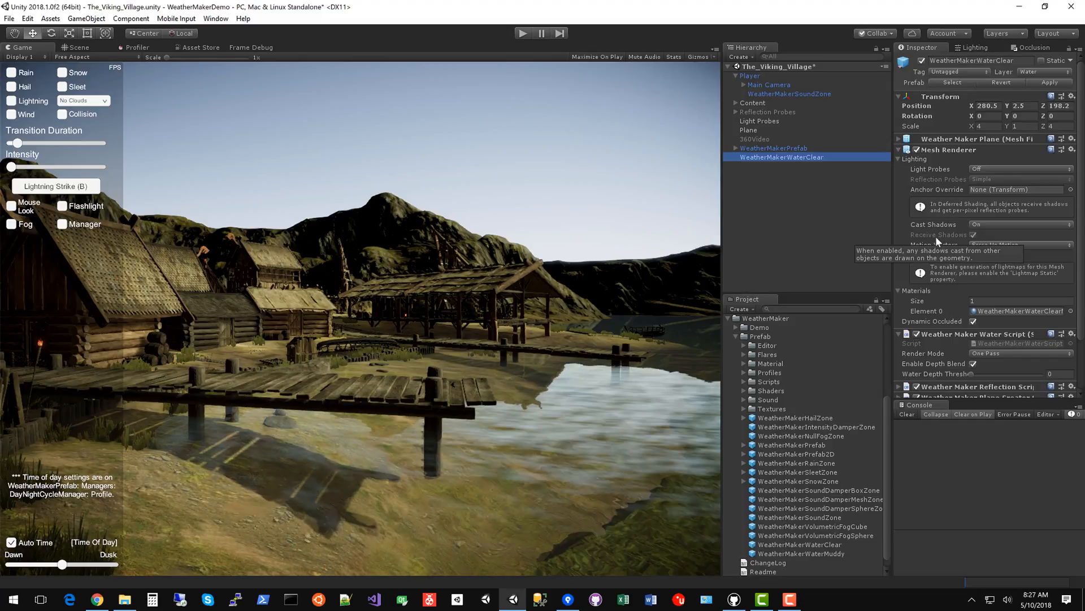
# Scroll the Inspector through the clear water's script, reflection, plane and material settings
pyautogui.scroll(-3)
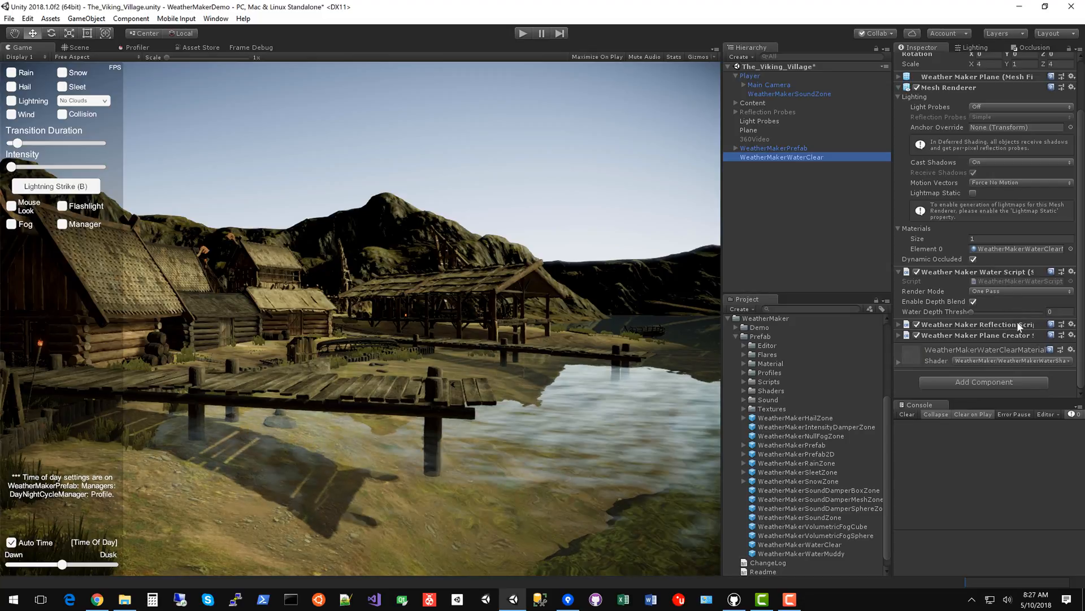
# Enter play mode to see the clear water reflecting the mountains and docks
pyautogui.click(522, 33)
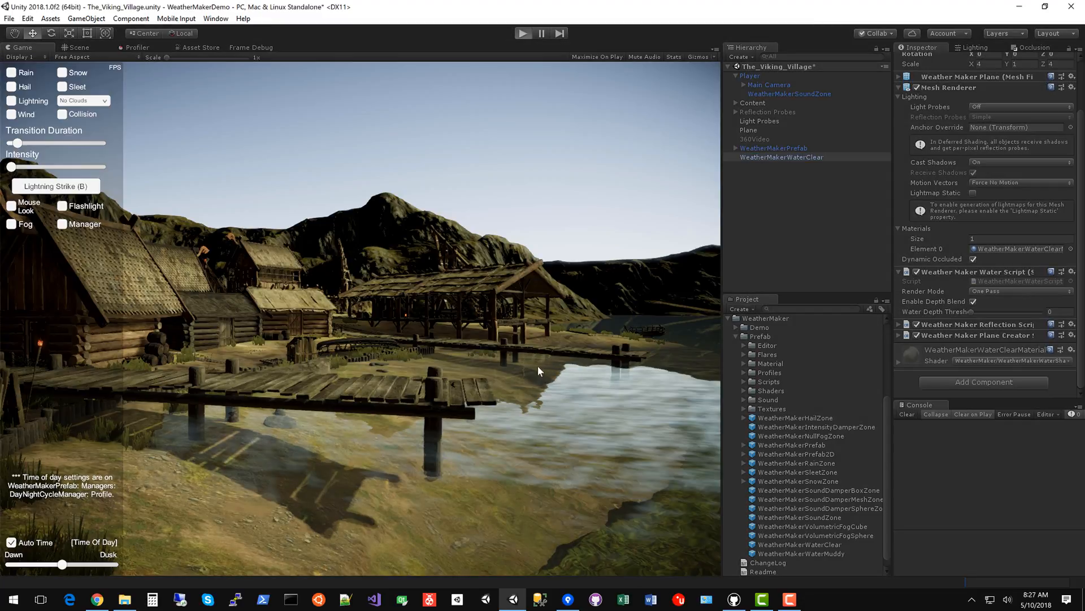
pyautogui.click(523, 32)
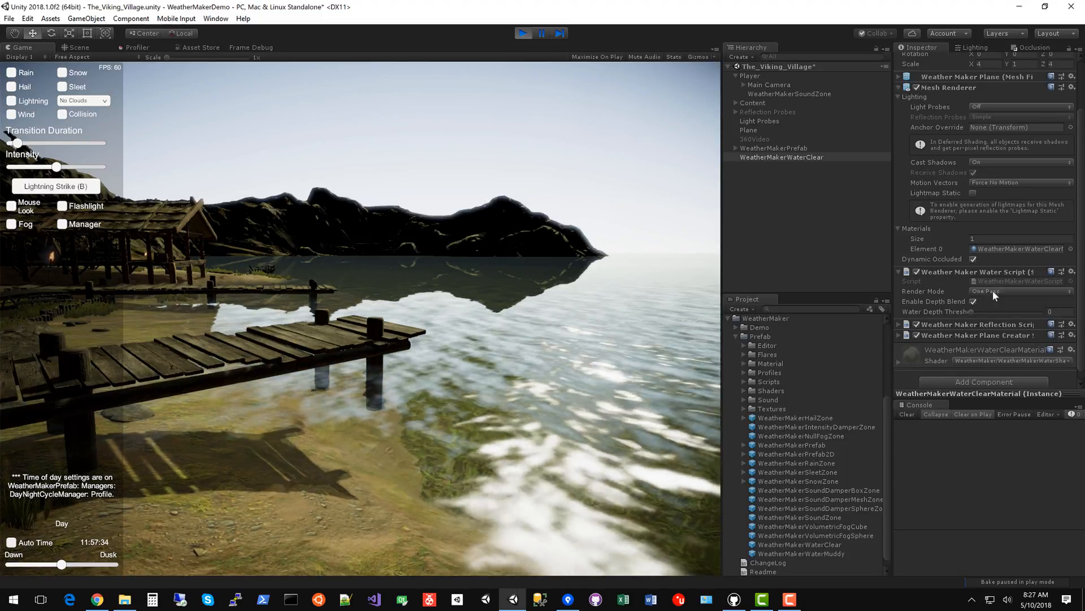
pyautogui.click(1023, 290)
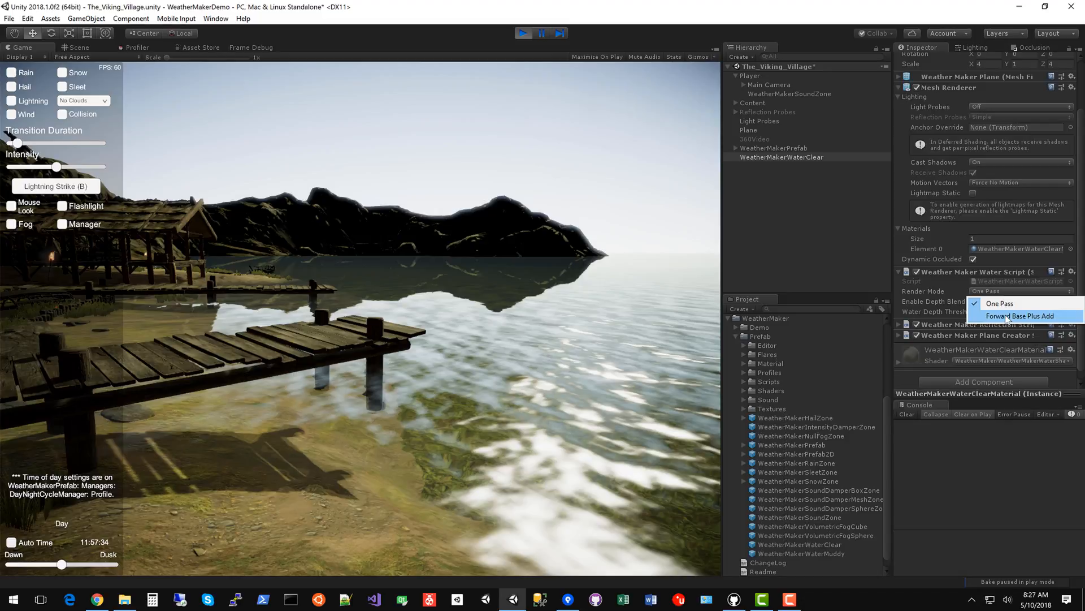
pyautogui.click(1021, 316)
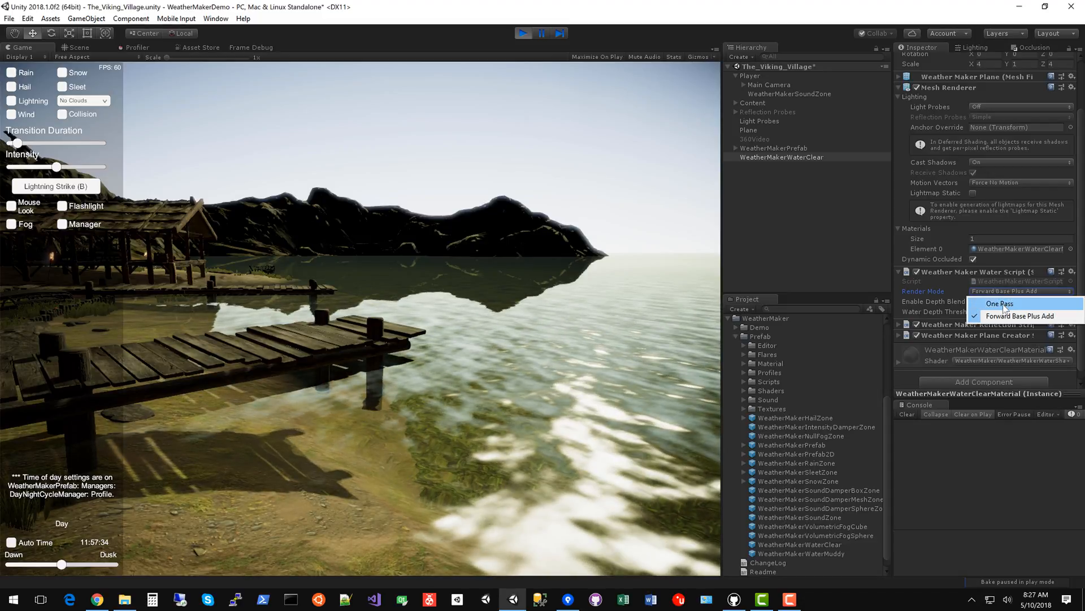
pyautogui.click(1000, 303)
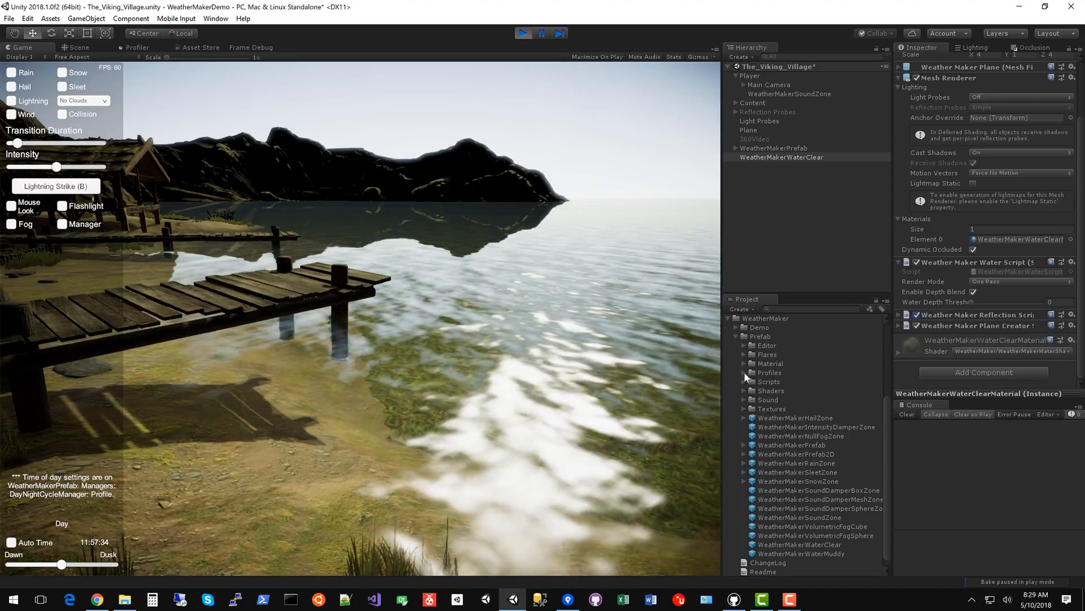
# Expand Prefab > Material and show the Element 0 WeatherMakerWaterClearMaterial in the Inspector
pyautogui.click(744, 363)
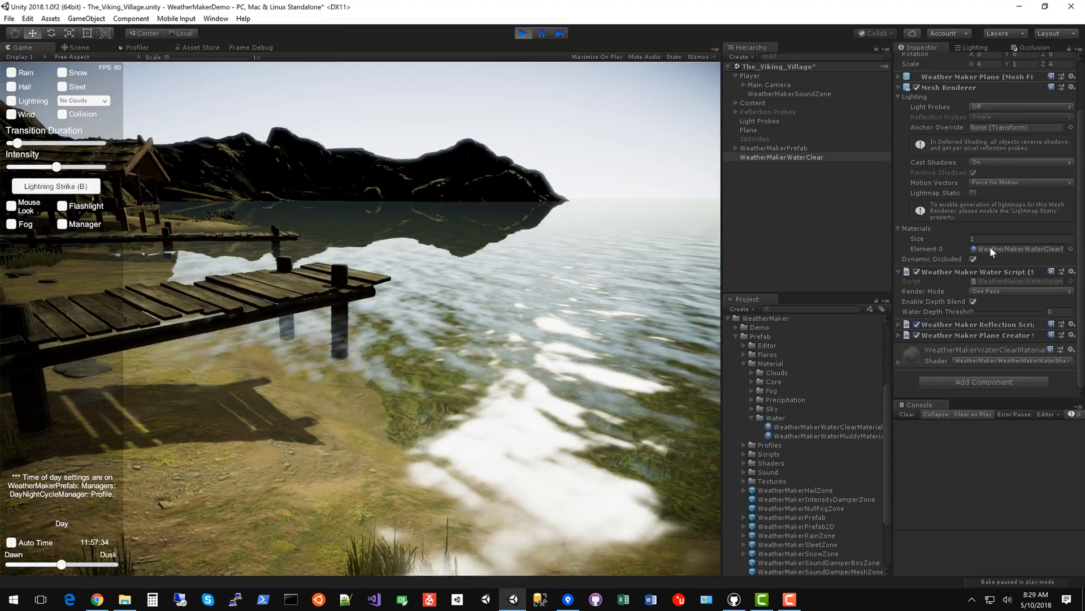
pyautogui.click(821, 426)
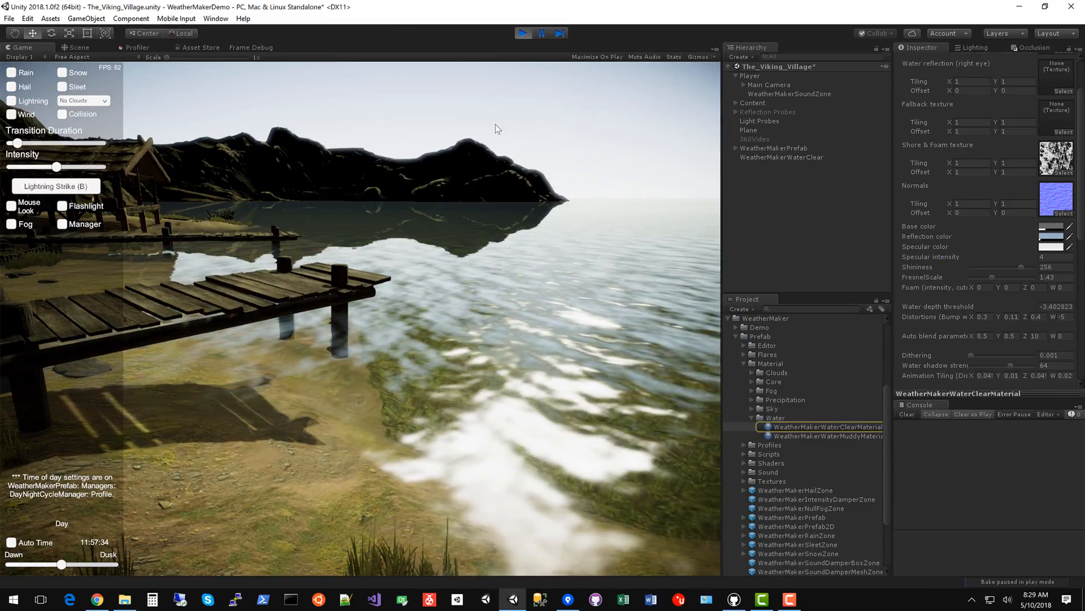
pyautogui.moveTo(927, 333)
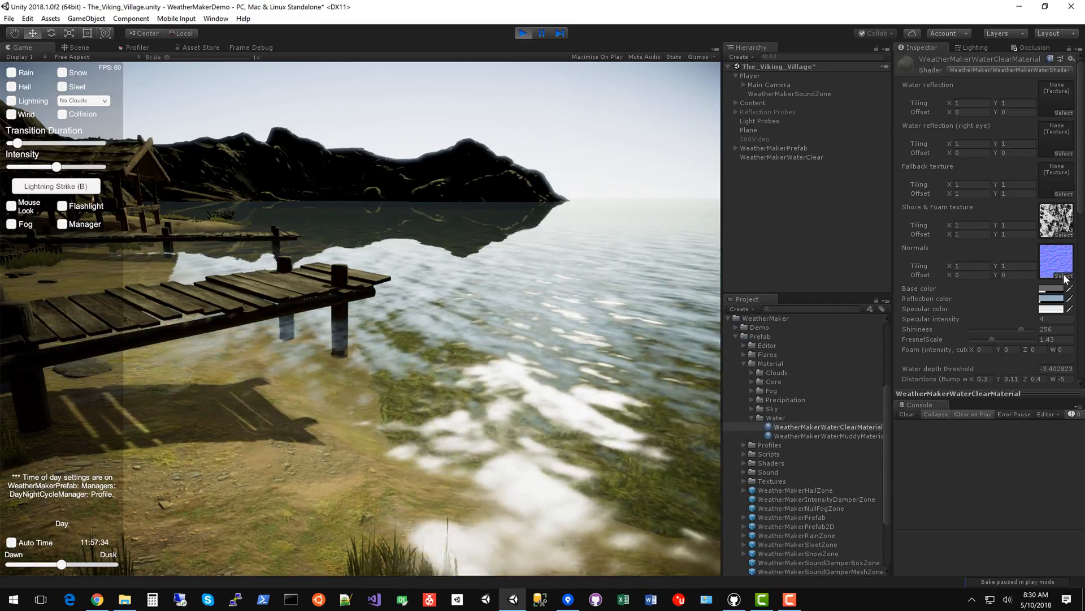
# Assign WeatherMakerWaterSmallWavesTexture to the water material's Normals slot
pyautogui.click(1063, 276)
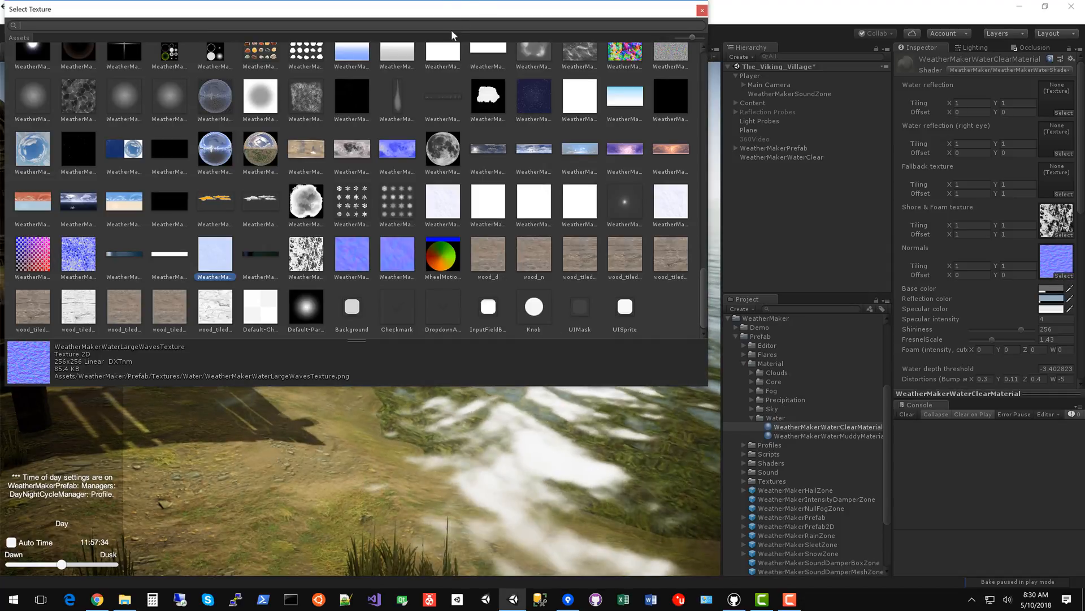
pyautogui.click(397, 253)
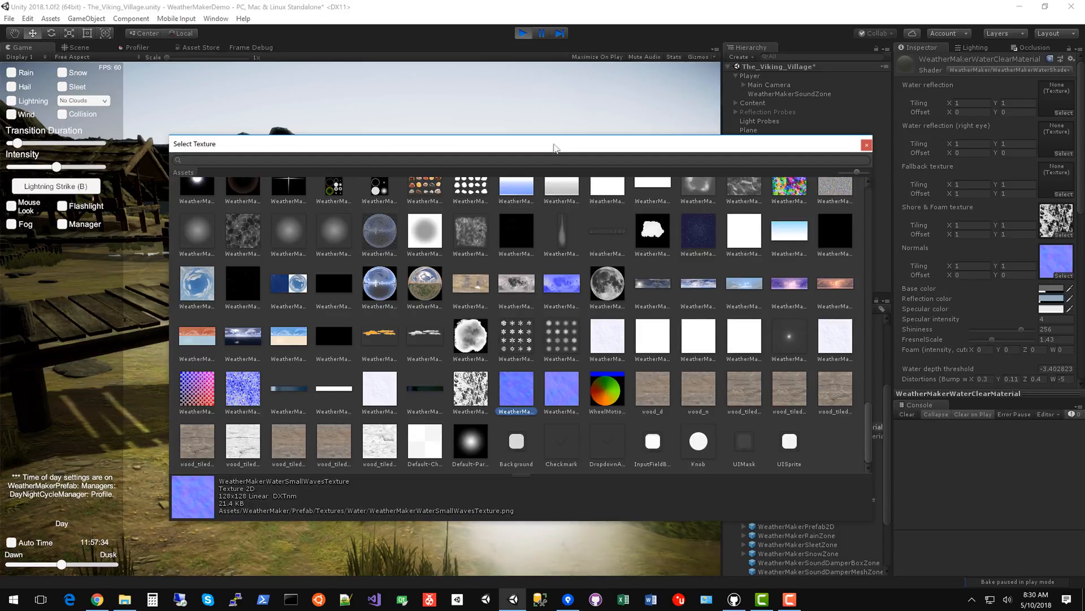
pyautogui.moveTo(696, 413)
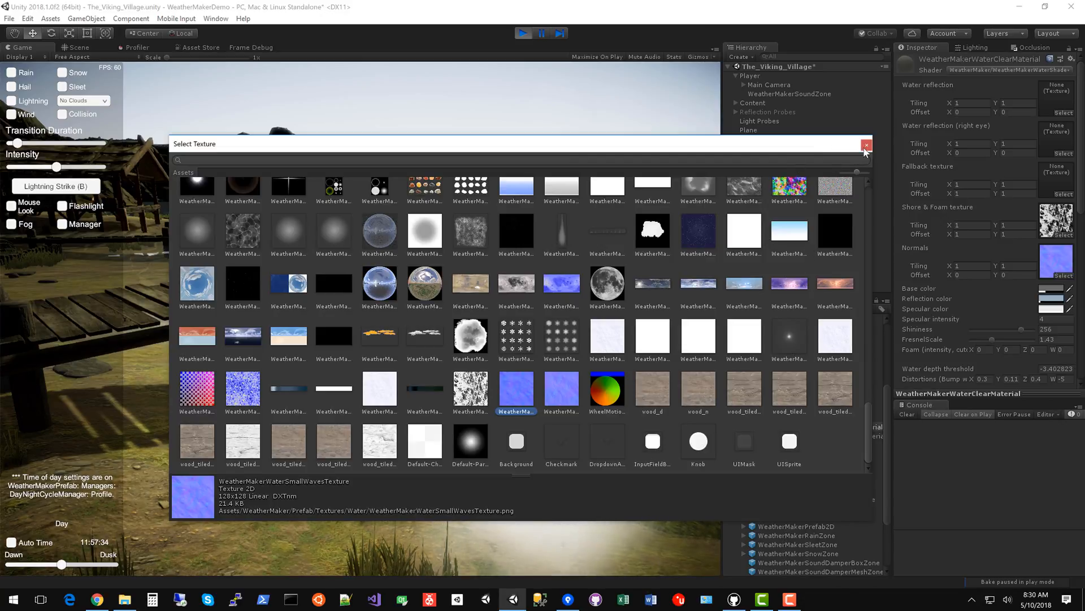
pyautogui.click(866, 144)
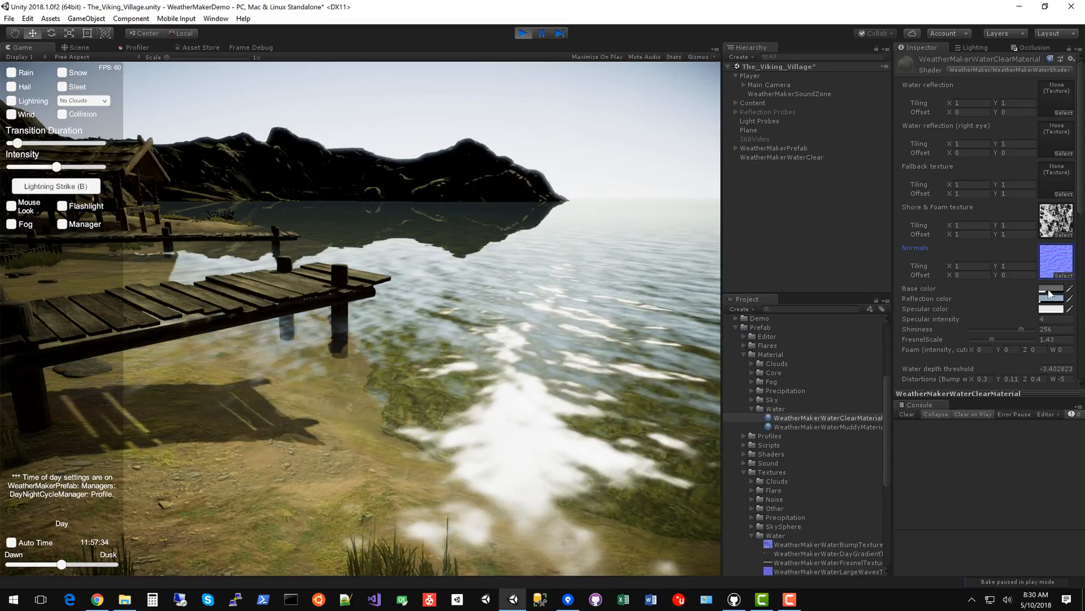
pyautogui.click(1049, 289)
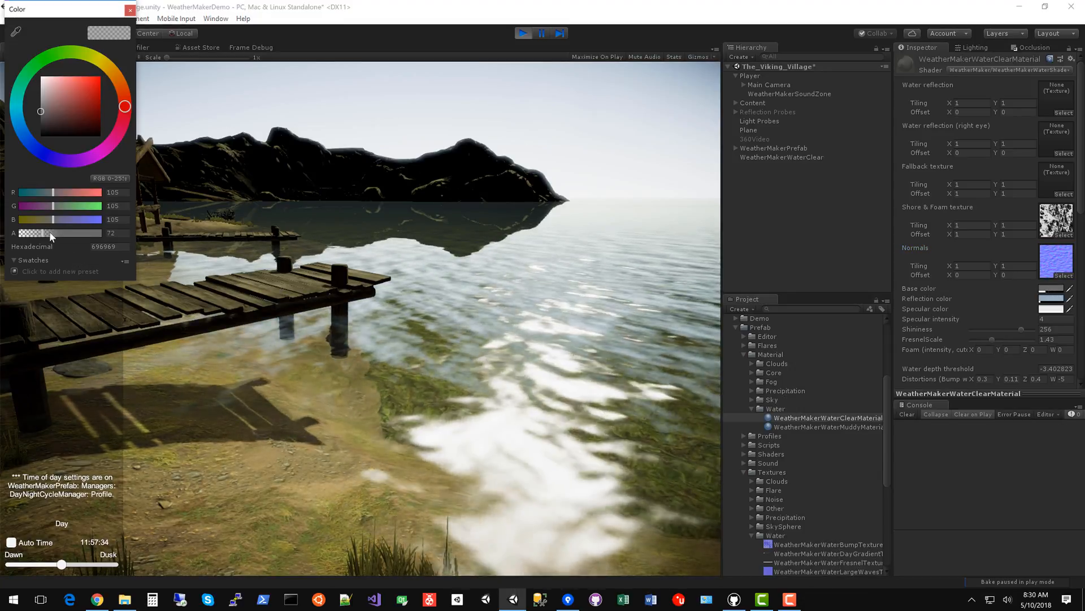
pyautogui.moveTo(49, 233); pyautogui.dragTo(128, 233)
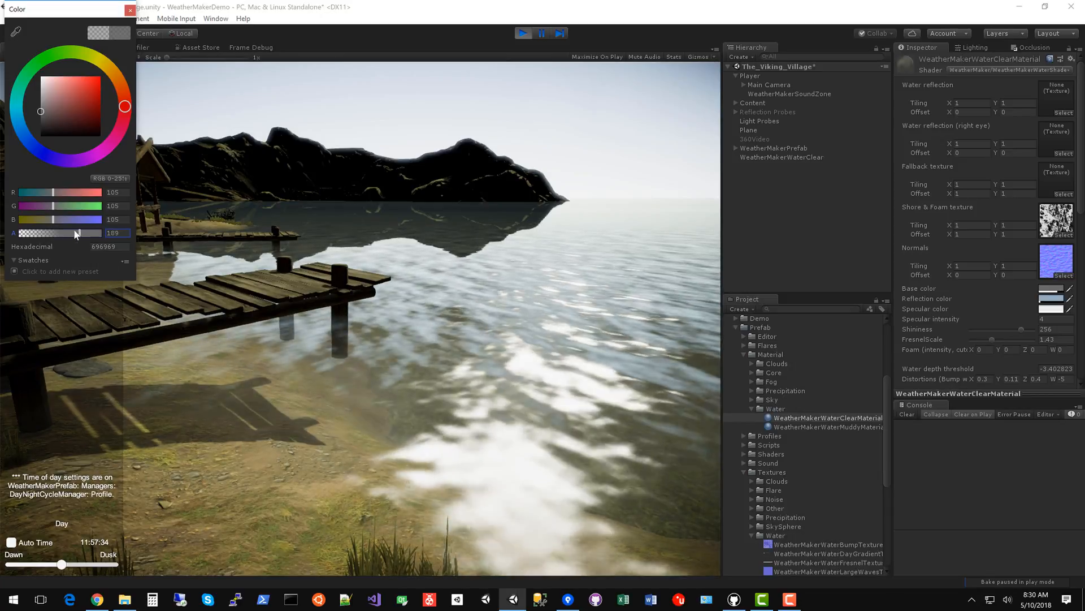
pyautogui.moveTo(75, 232); pyautogui.dragTo(6, 232)
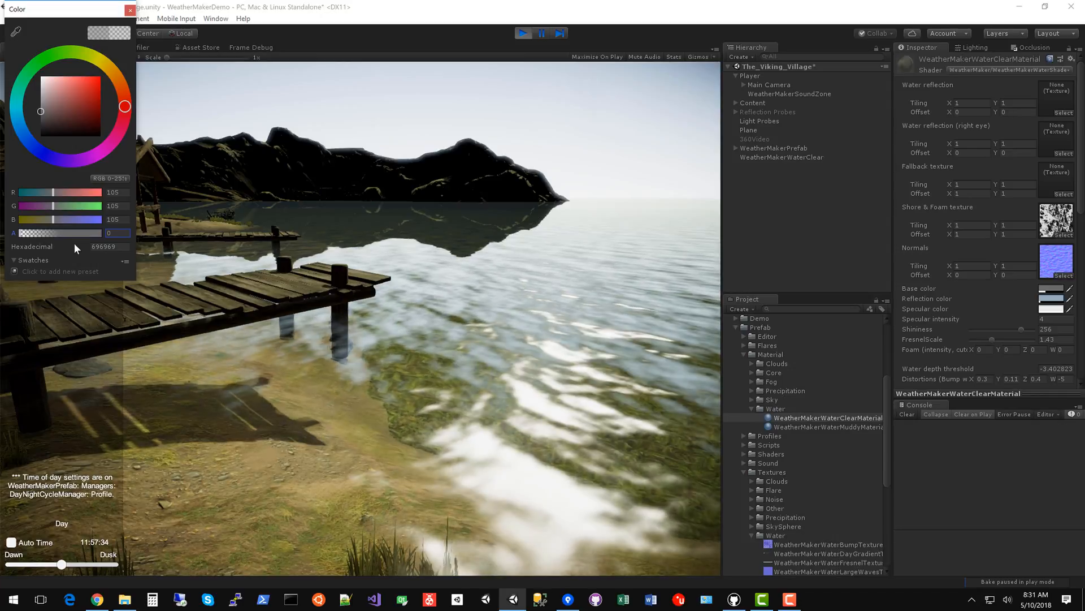
pyautogui.click(782, 157)
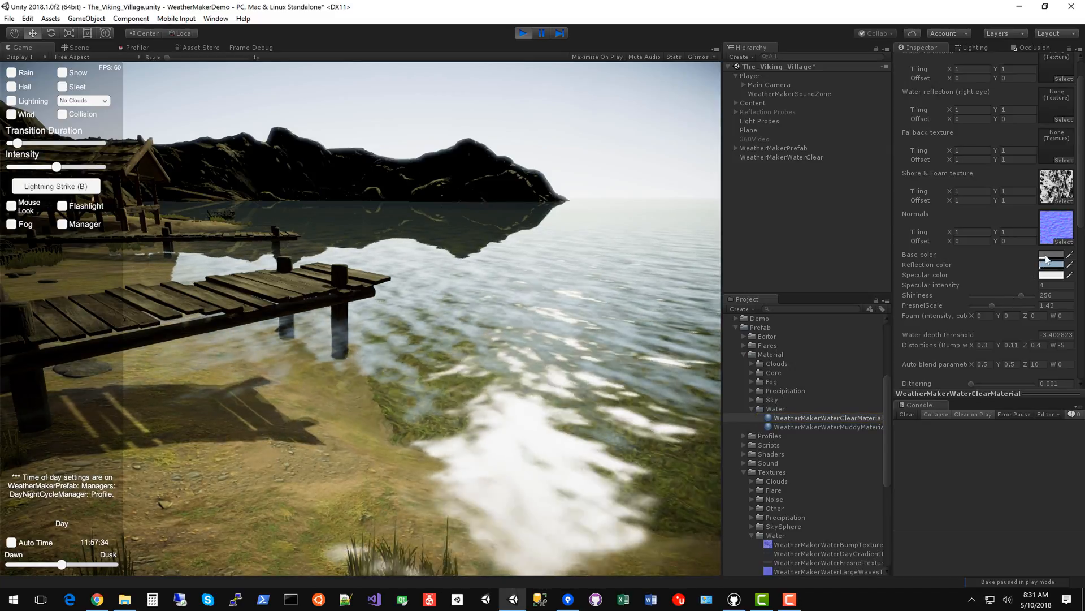
# Adjust the clear water's base colour in the Color picker
pyautogui.click(1049, 253)
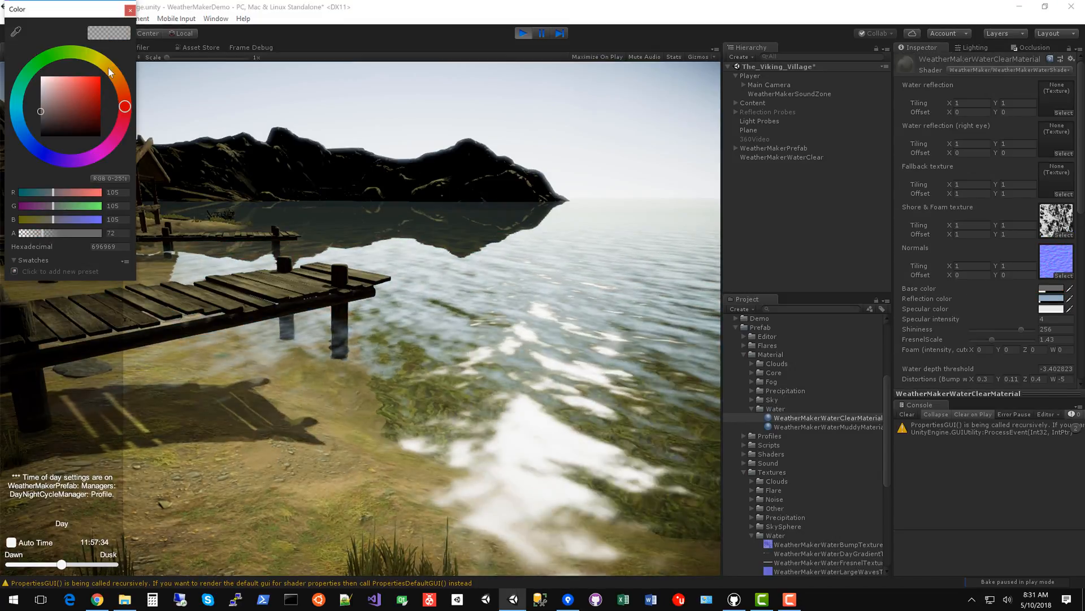
pyautogui.click(33, 64)
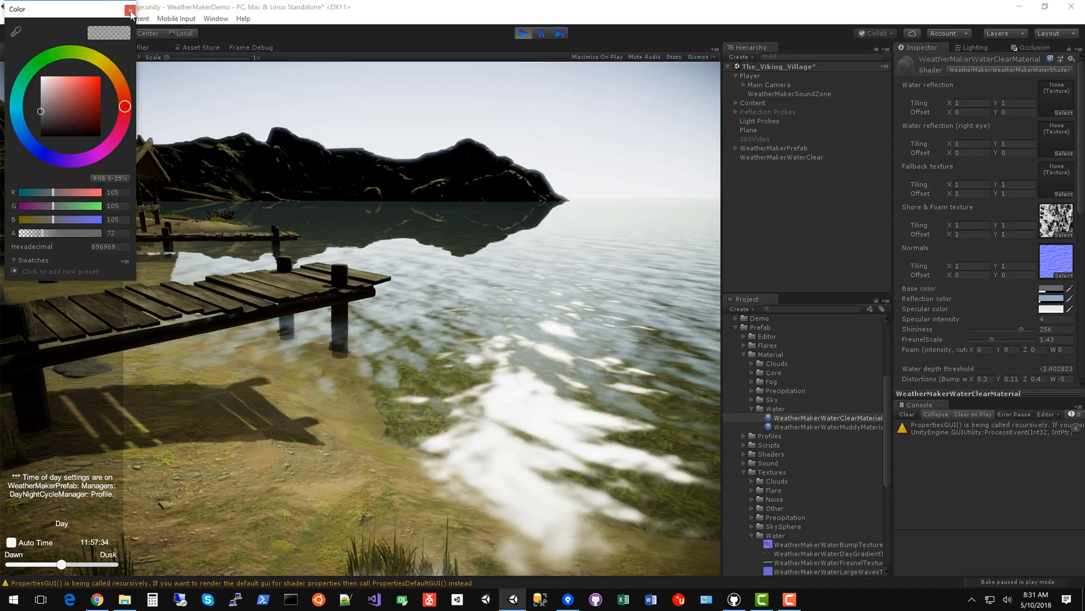
pyautogui.click(130, 10)
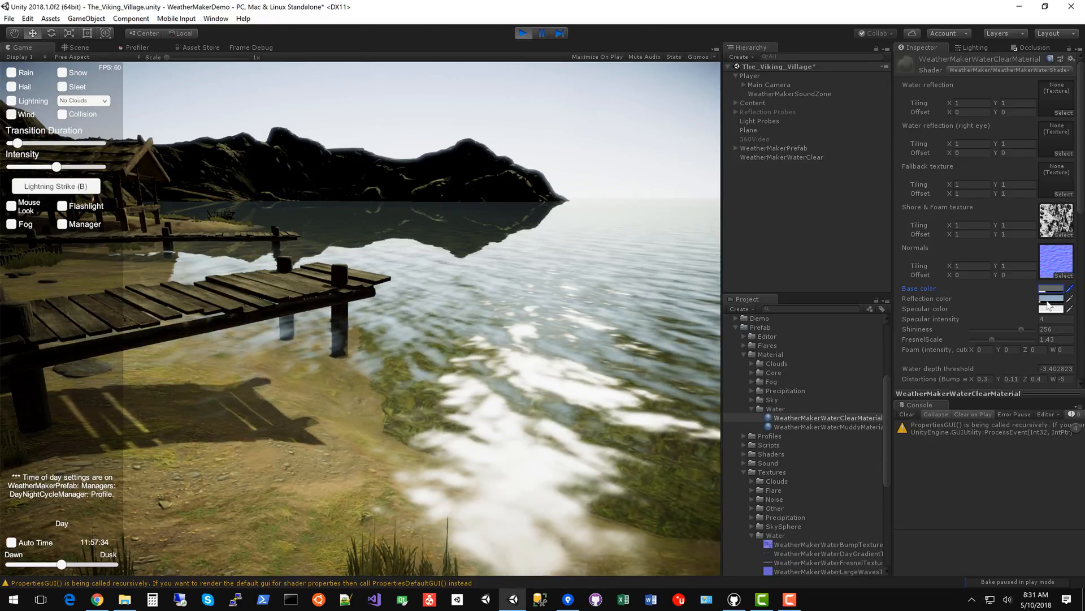
# Preview a green reflection tint, then set reflections to 94AFC2 with alpha 20
pyautogui.click(1051, 289)
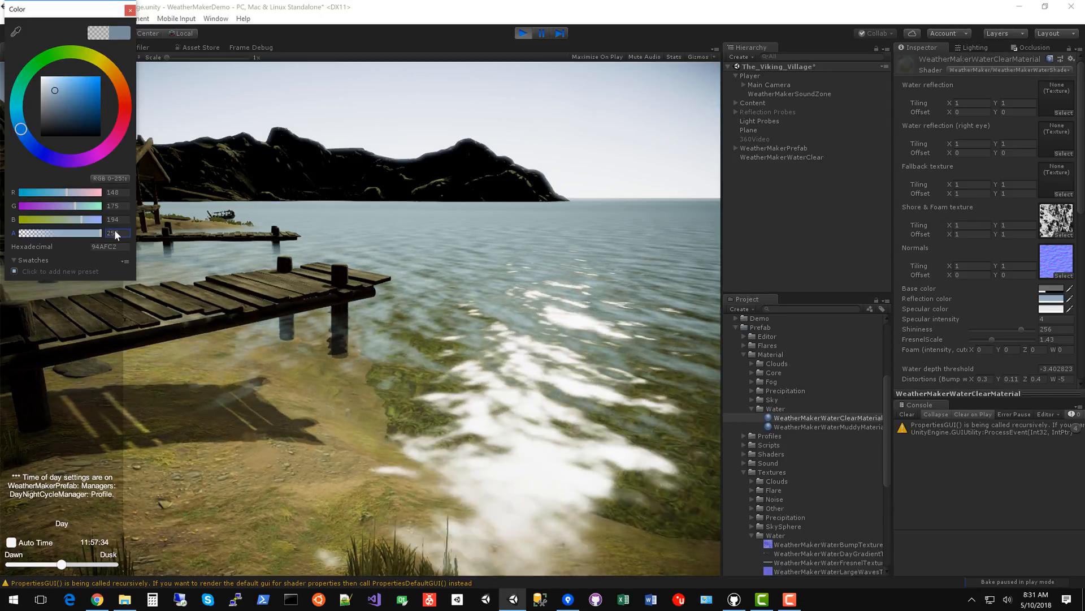
pyautogui.moveTo(111, 232); pyautogui.dragTo(27, 232)
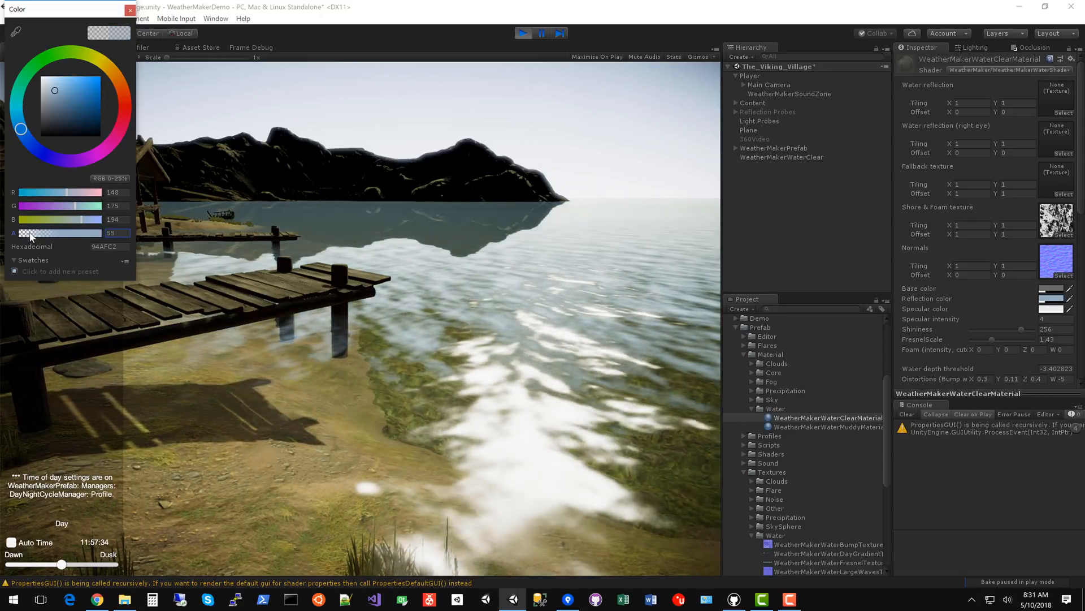
pyautogui.moveTo(38, 233); pyautogui.dragTo(34, 232)
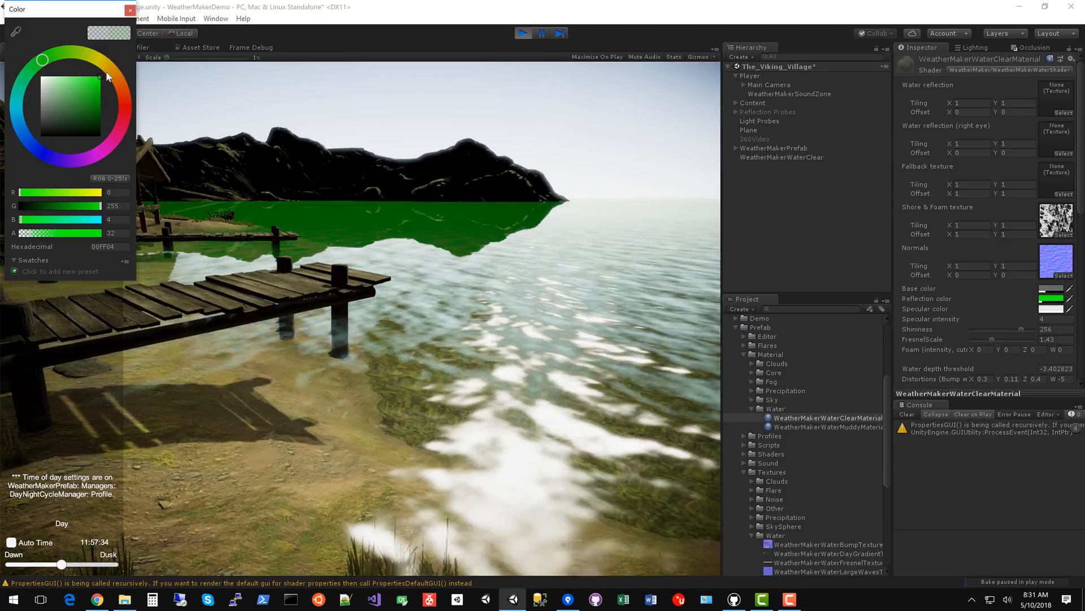
pyautogui.click(55, 91)
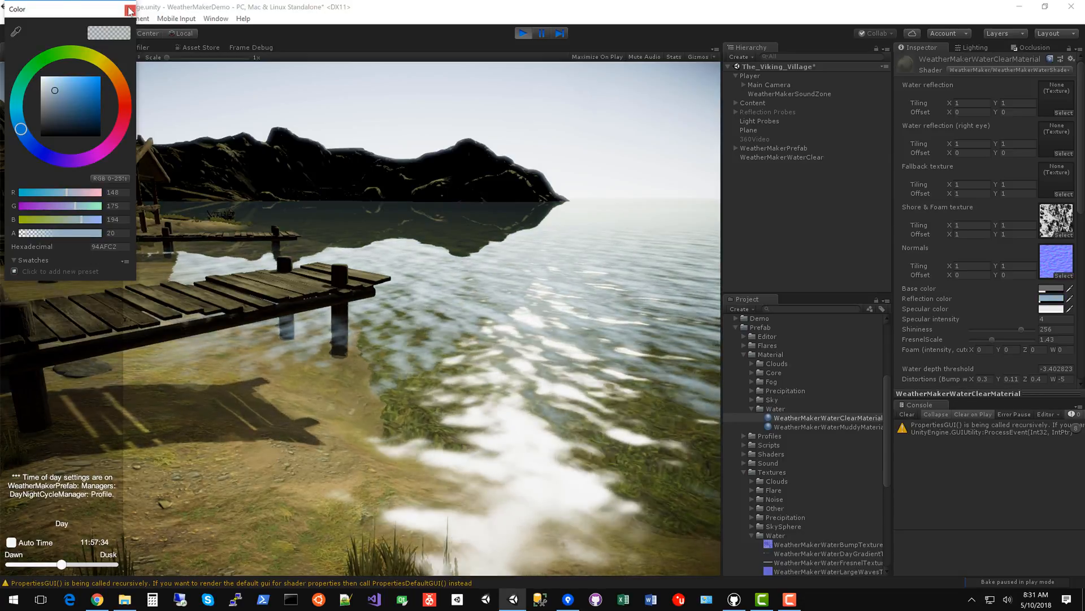
pyautogui.click(129, 9)
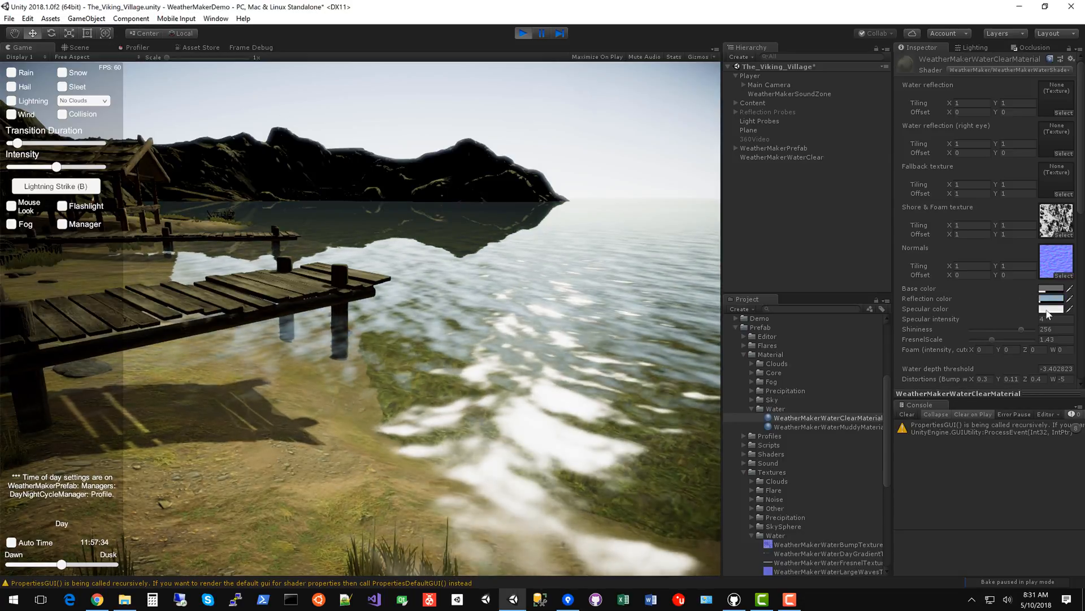
# Set the clear water's Specular colour alpha to 0
pyautogui.click(1050, 309)
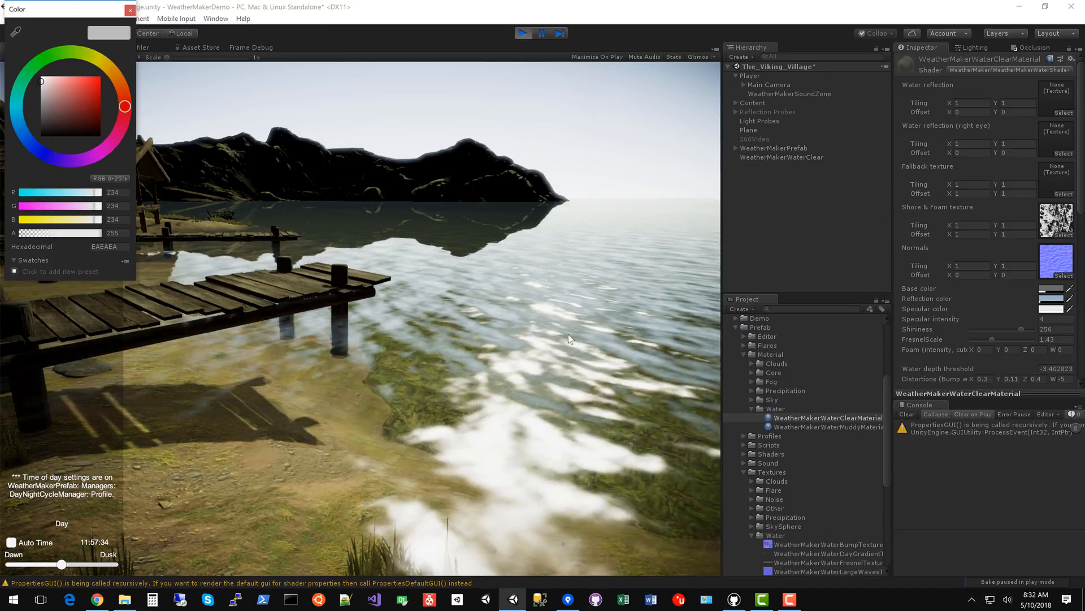
pyautogui.click(102, 76)
pyautogui.write('0')
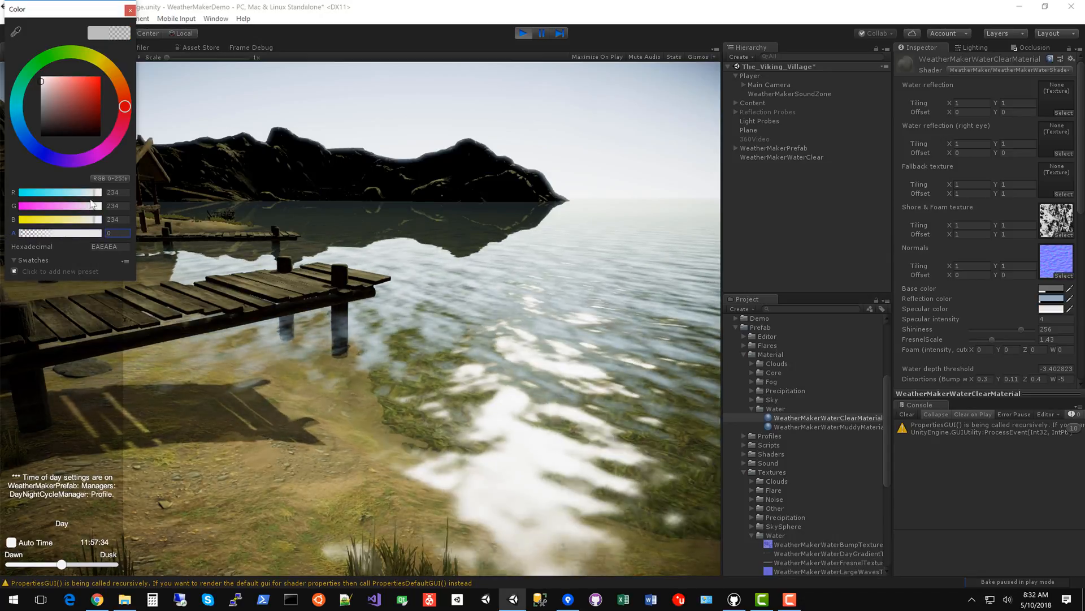
pyautogui.click(129, 9)
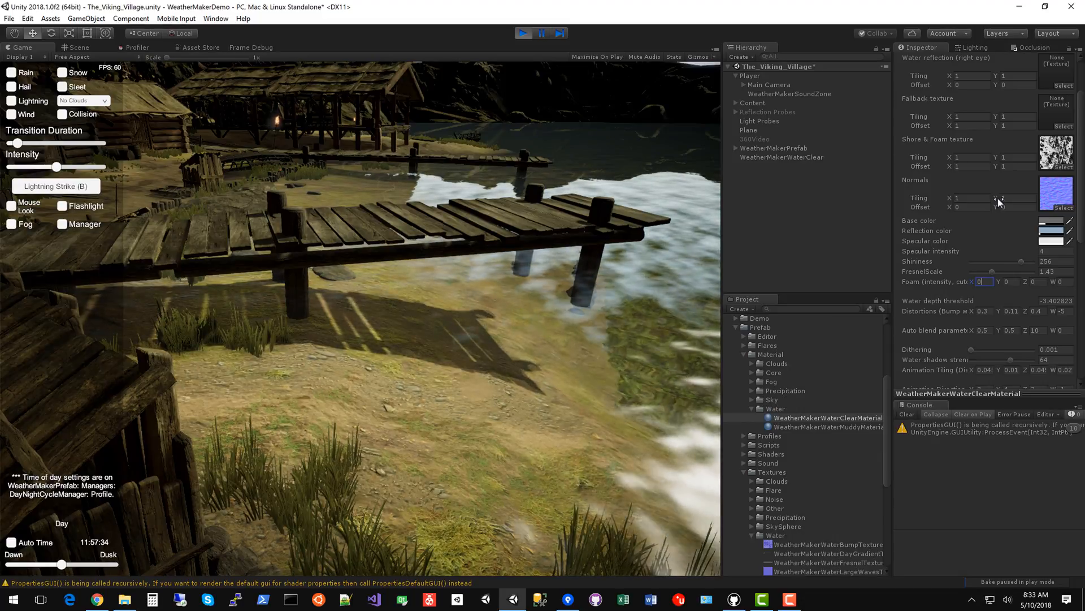
pyautogui.moveTo(981, 250)
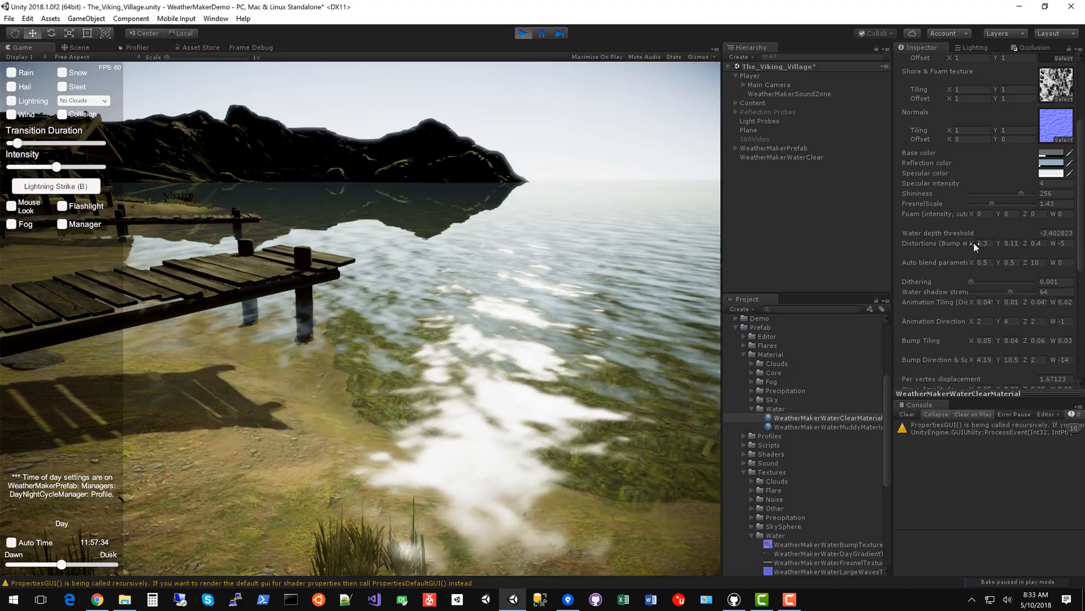
pyautogui.tripleClick(979, 243)
pyautogui.write('0')
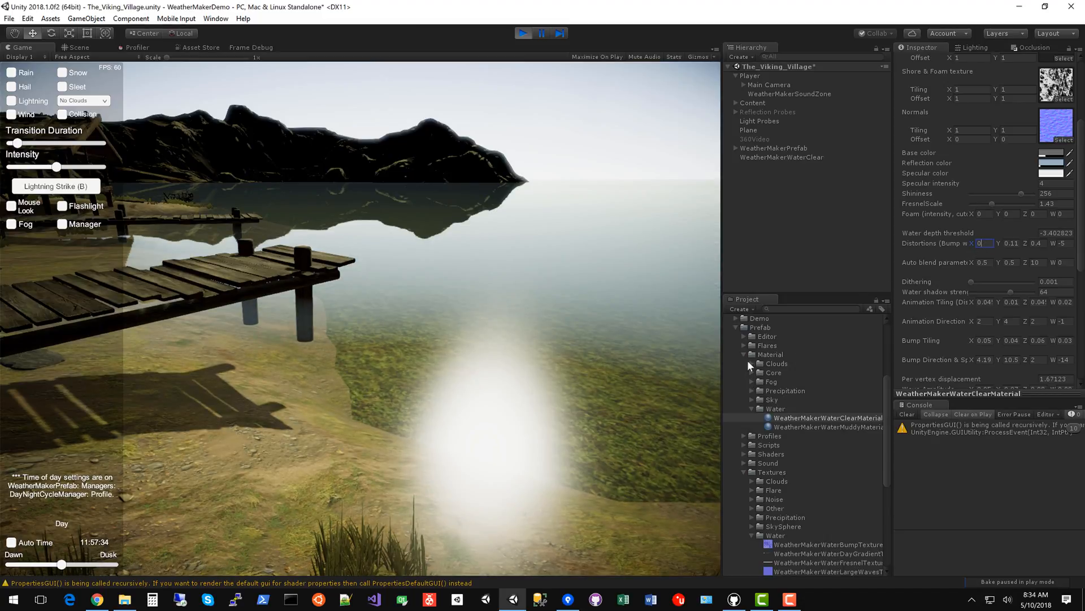
pyautogui.moveTo(746, 368)
pyautogui.write('.3')
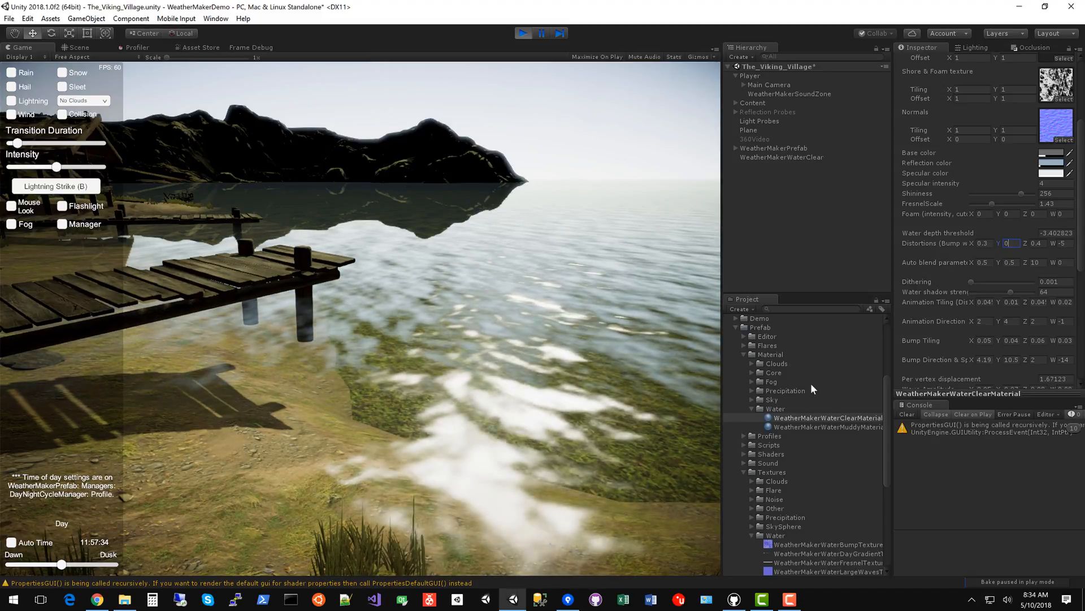
pyautogui.moveTo(881, 330)
pyautogui.write('.11')
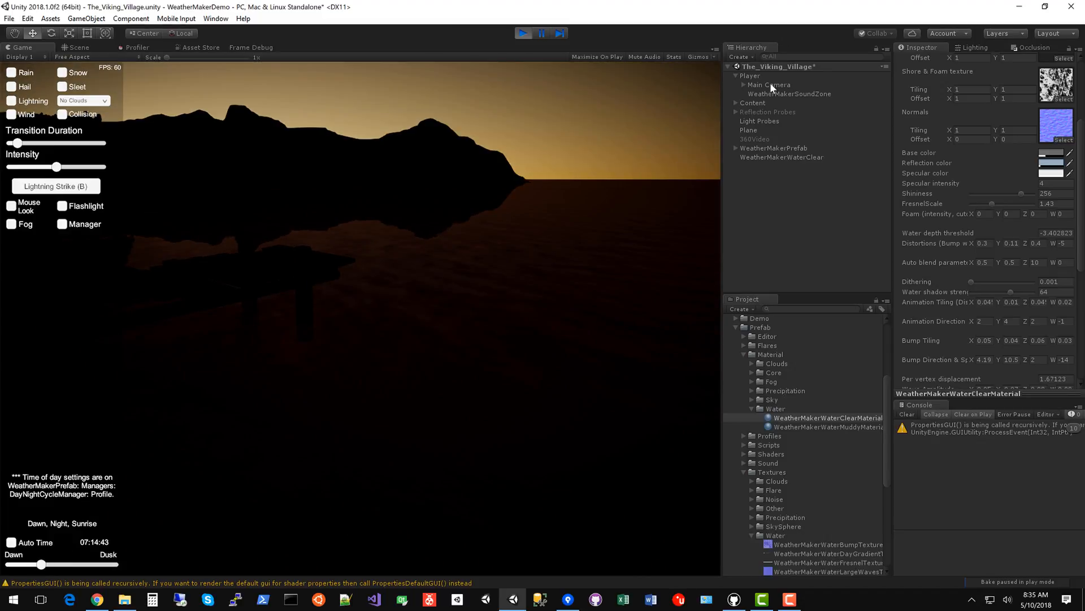
# Select Main Camera, then WeatherMakerWaterClear, and show its wave amplitude, frequency and steepness
pyautogui.click(770, 85)
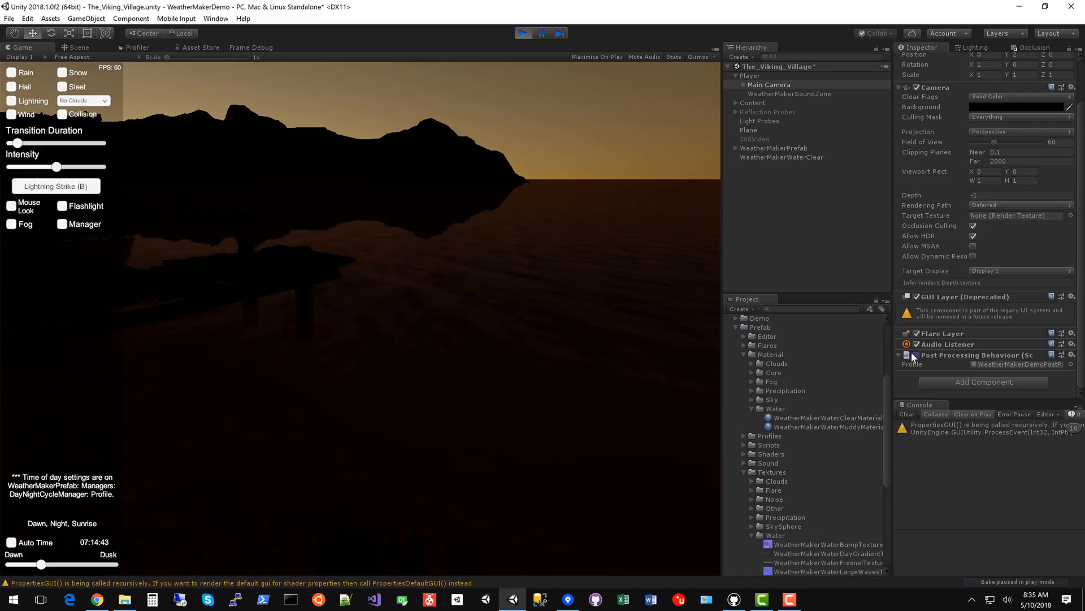
pyautogui.moveTo(21, 287)
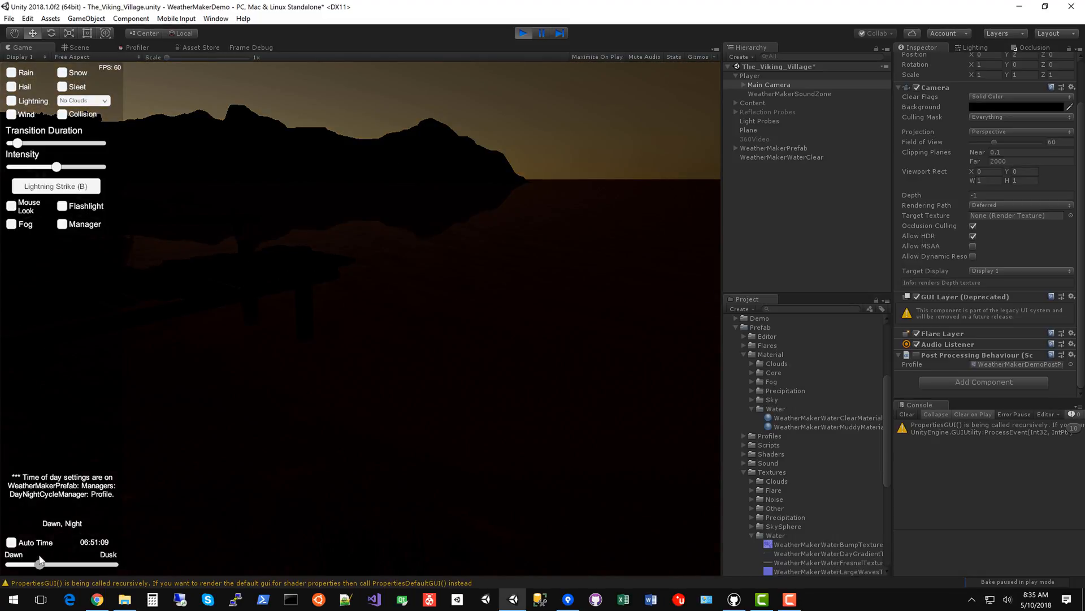
pyautogui.click(783, 157)
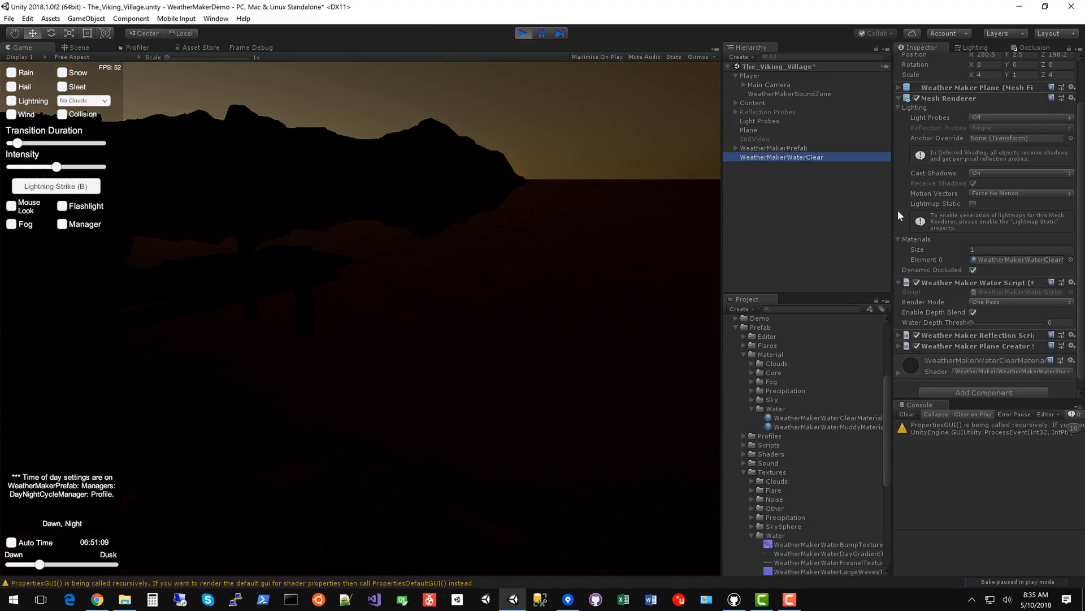
pyautogui.click(827, 417)
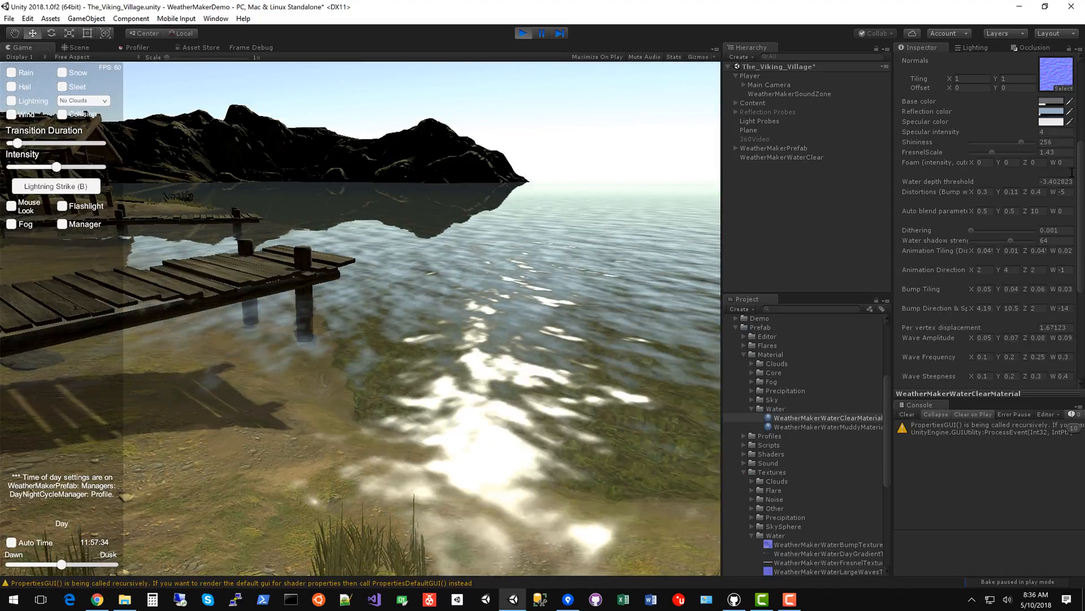
# Select the clear water, open its Element 0 material and set Water shadow strength 2.2
pyautogui.click(780, 157)
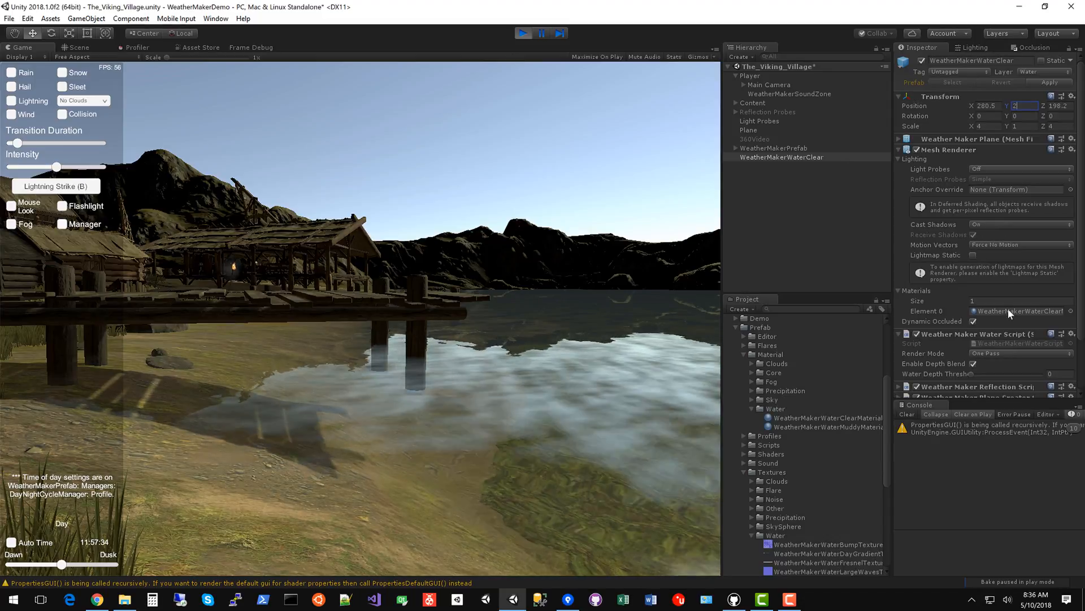
pyautogui.click(824, 417)
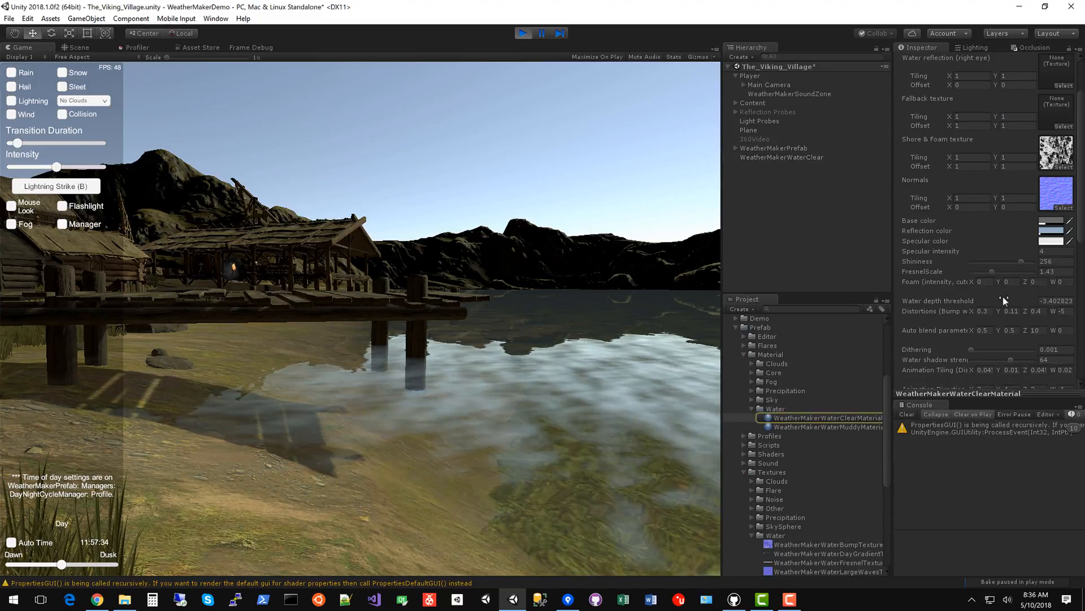
pyautogui.scroll(-3)
pyautogui.write('4')
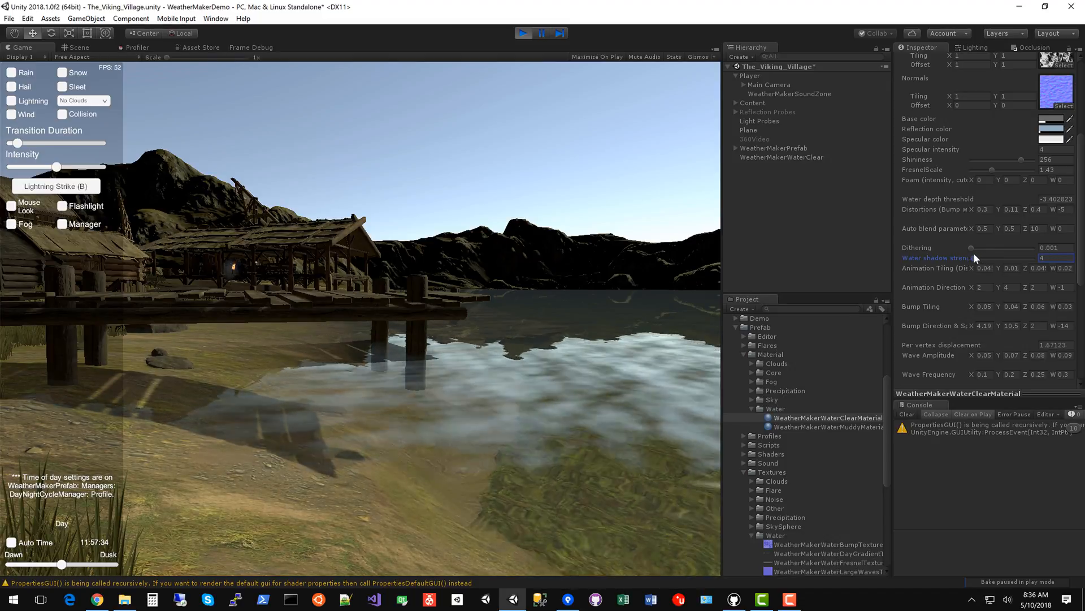
pyautogui.write('2.2')
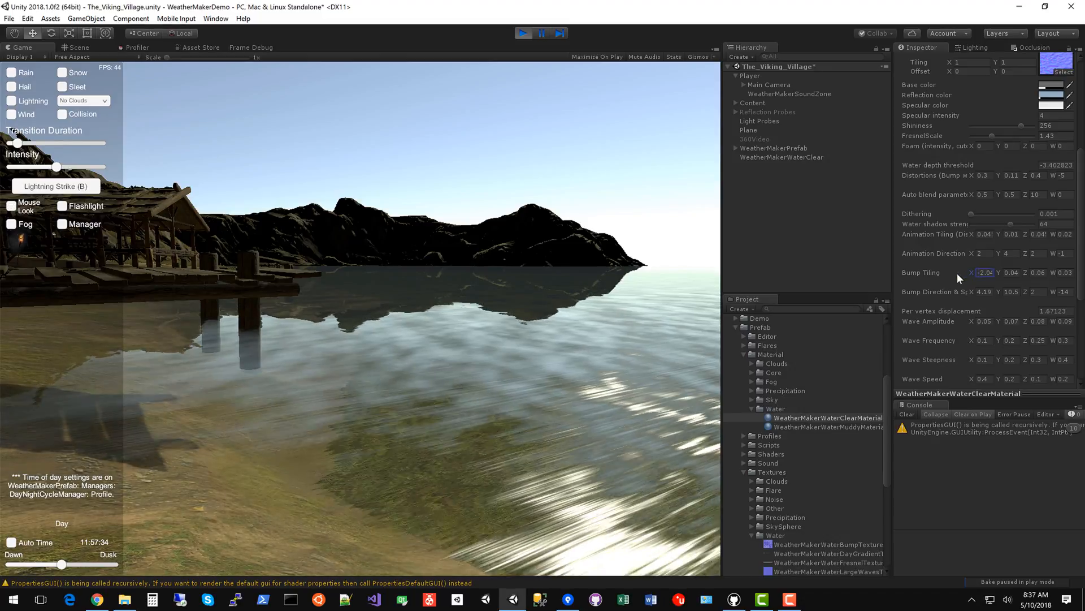
# Edit the material's Bump Tiling field, entering -0.01 to restore small tiling values
pyautogui.click(983, 272)
pyautogui.write('0.9')
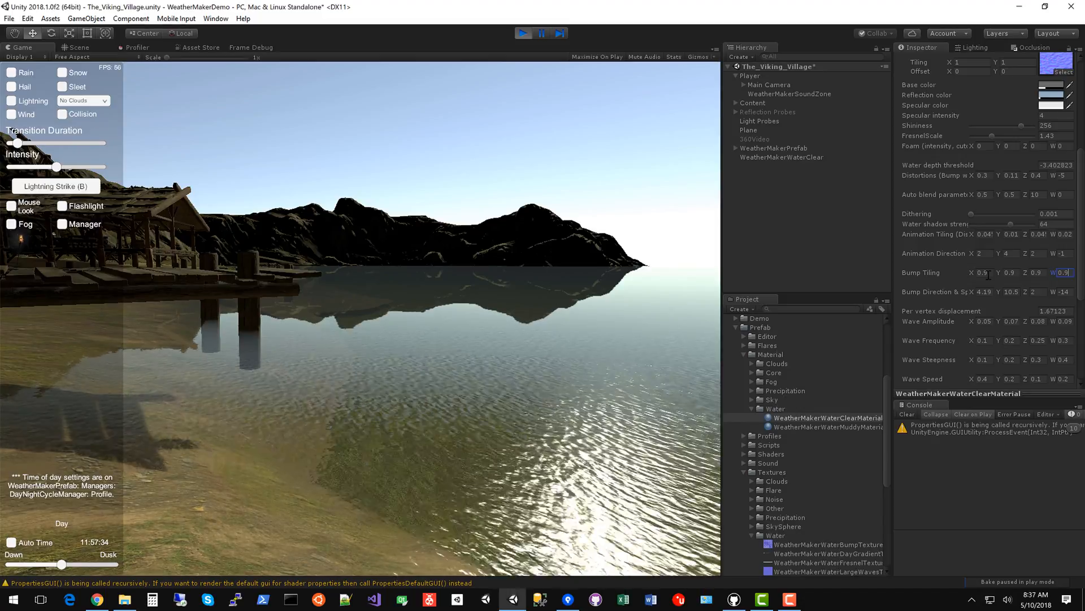
pyautogui.write('-0.01')
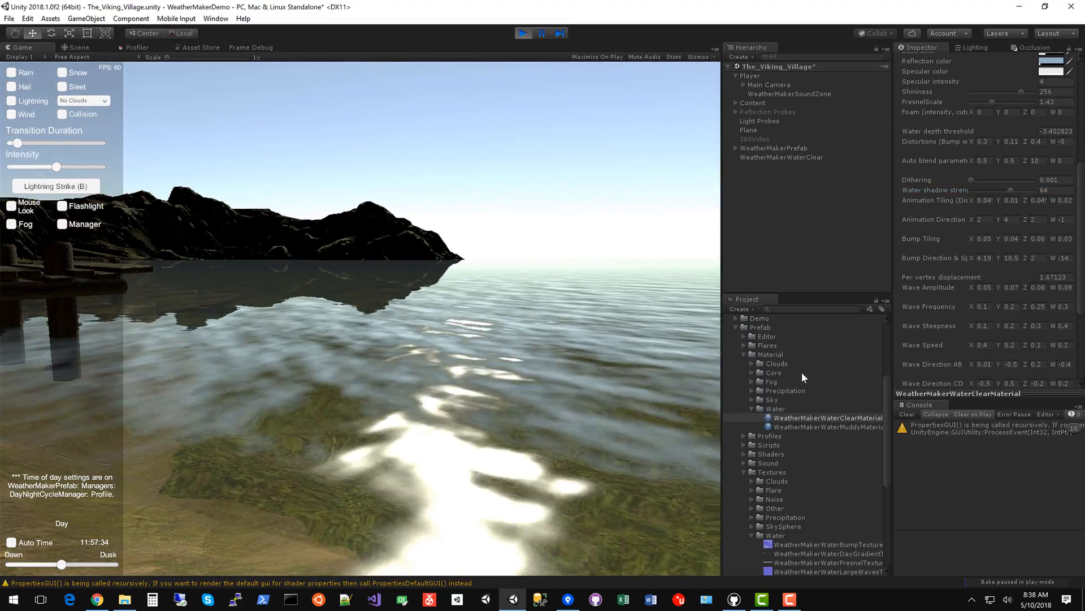
# Set the clear water's per-vertex displacement to 31.88
pyautogui.tripleClick(1048, 276)
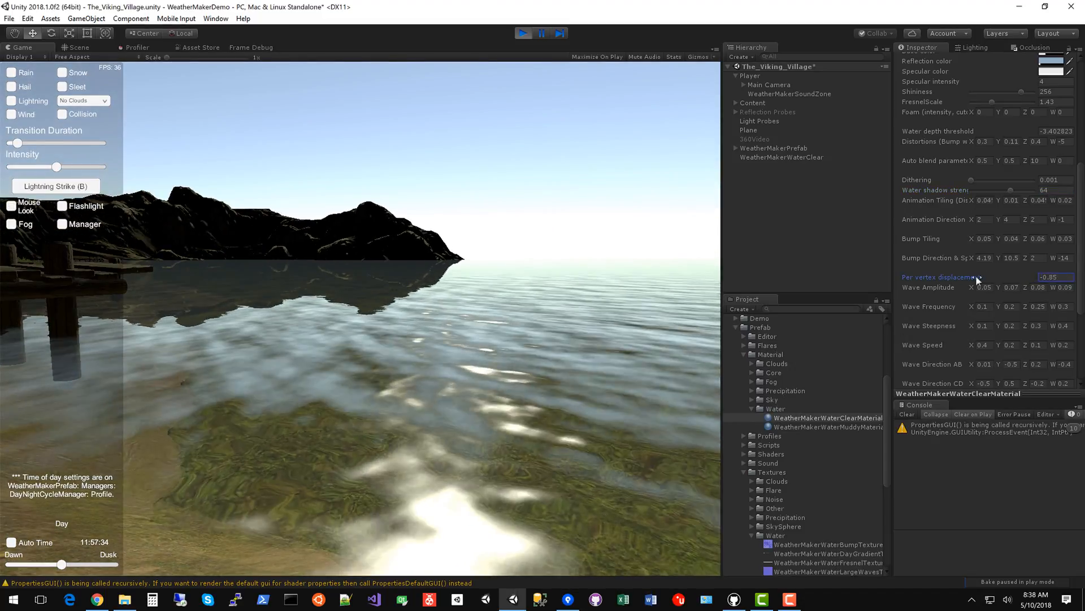
pyautogui.write('31.88')
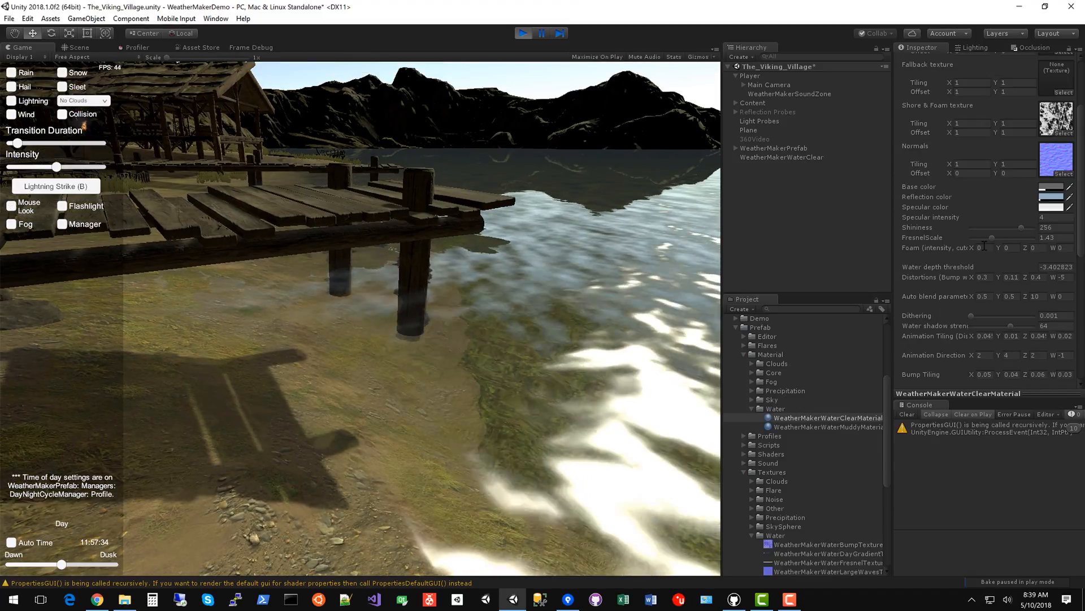
# Show WeatherMakerWaterClearMaterial's volumetric shadow settings in the Inspector
pyautogui.click(781, 157)
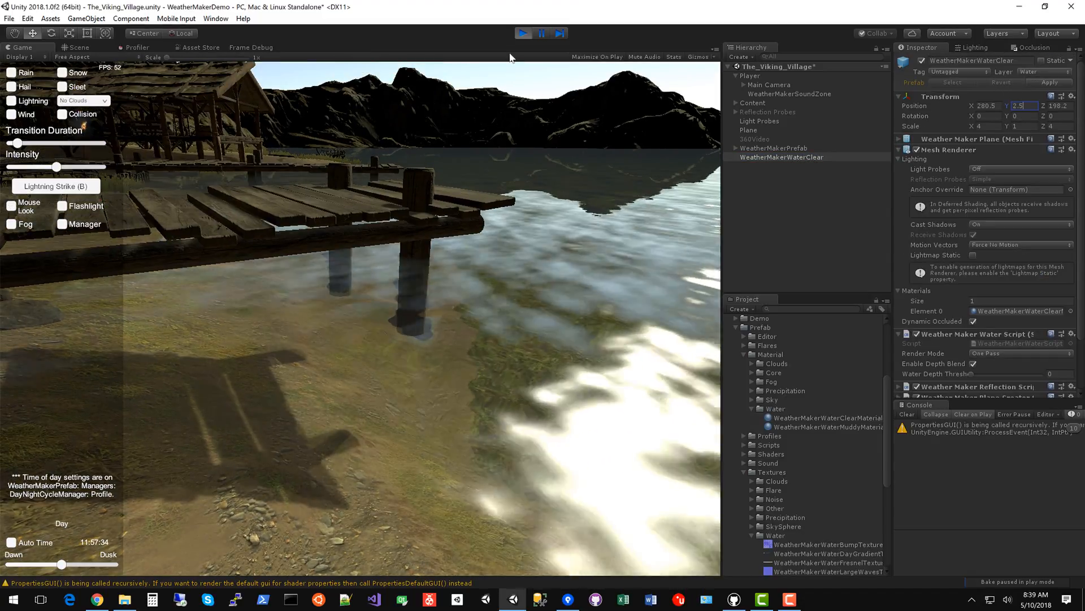
pyautogui.click(826, 417)
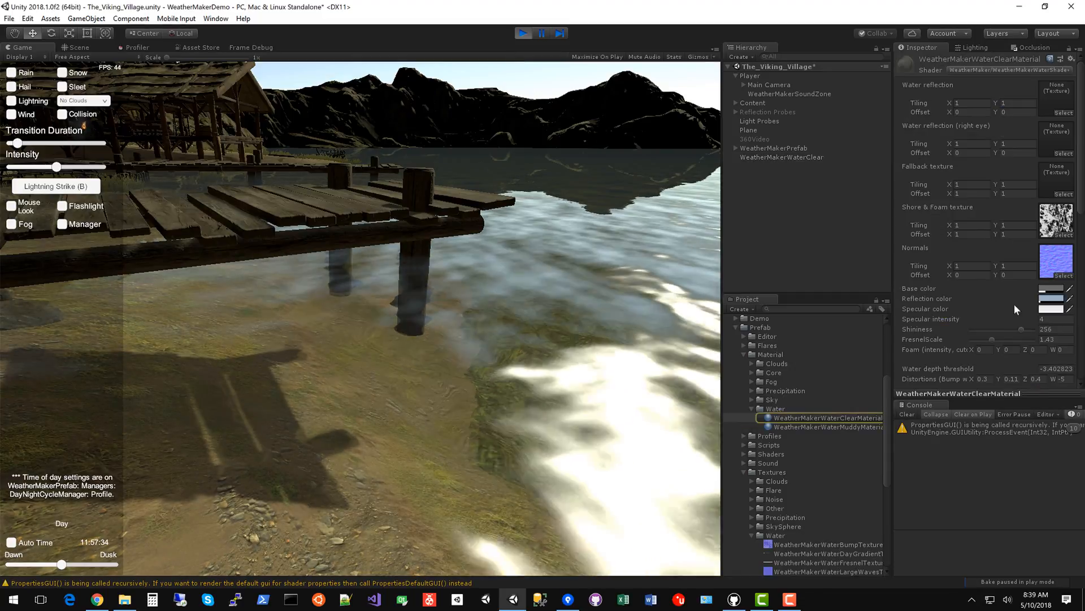
pyautogui.scroll(-3)
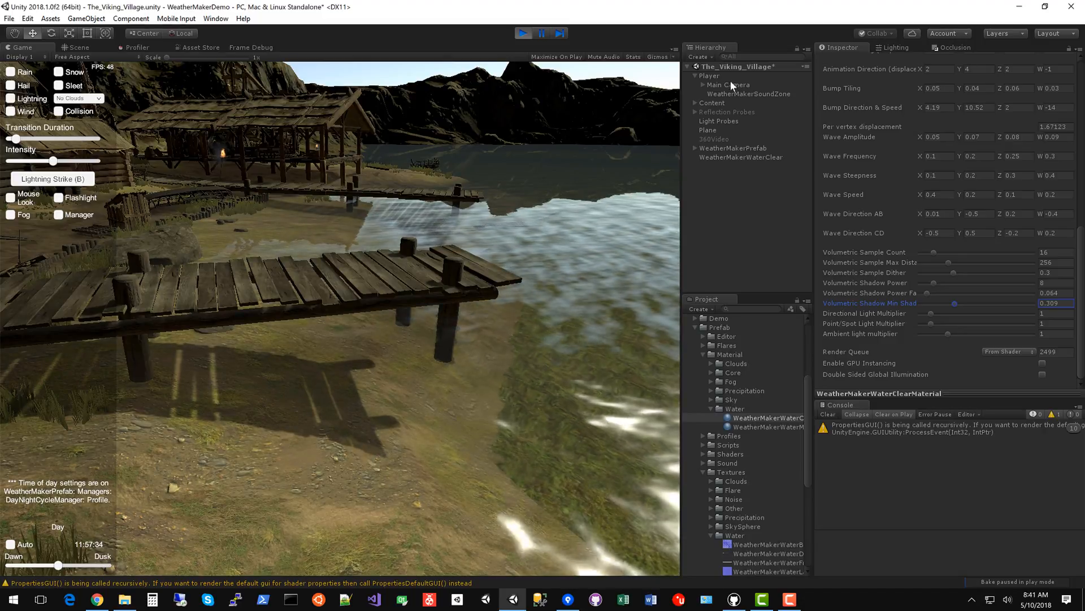
# Set WeatherMakerDemoPostProcessing anti-aliasing to Temporal Anti-aliasing, then reselect the water material
pyautogui.click(728, 84)
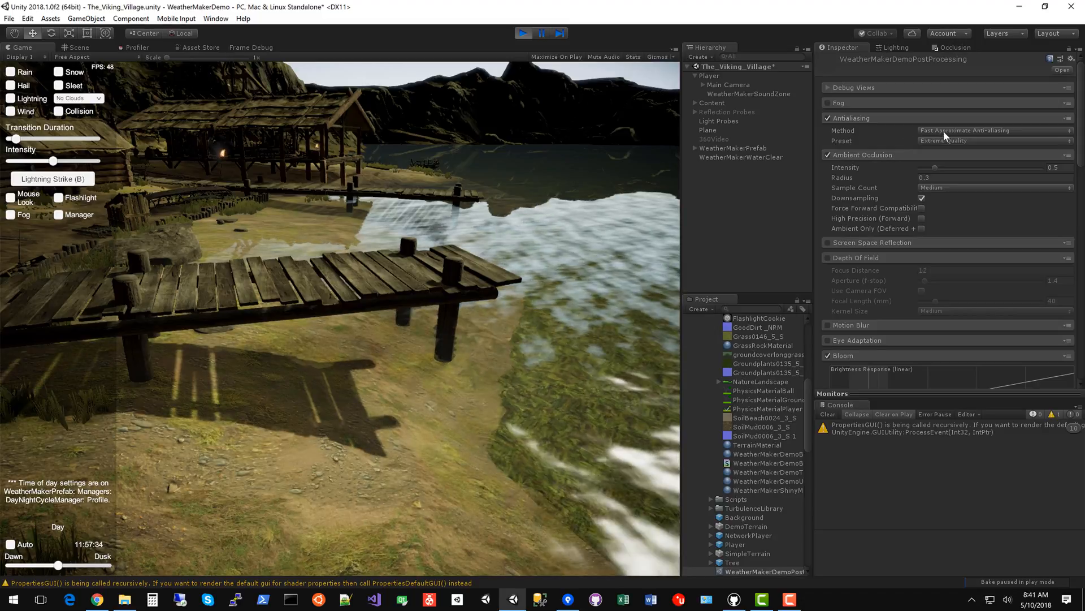
pyautogui.click(993, 130)
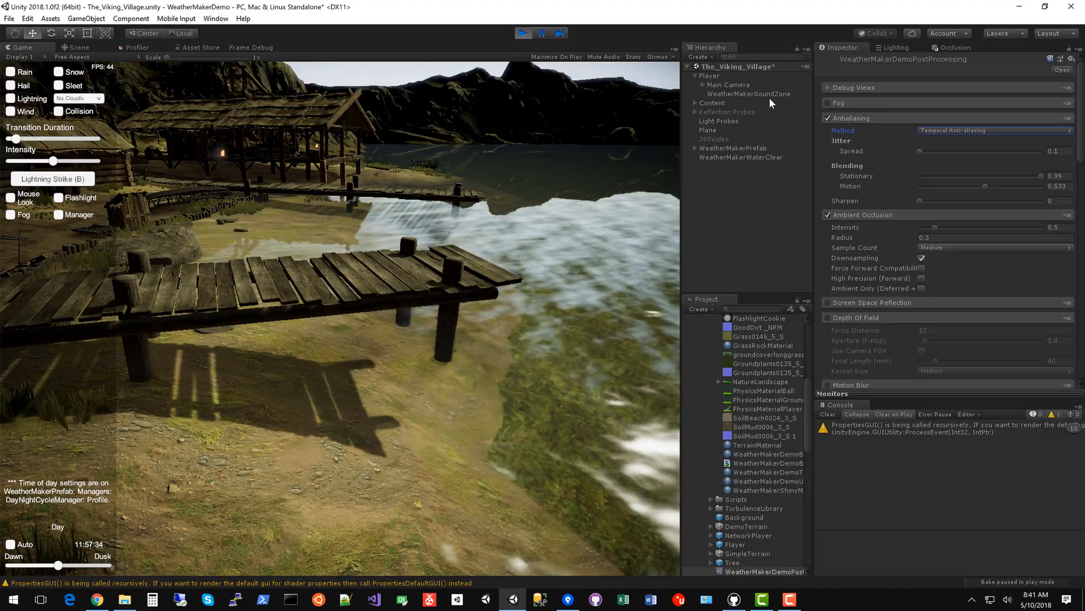
pyautogui.click(740, 157)
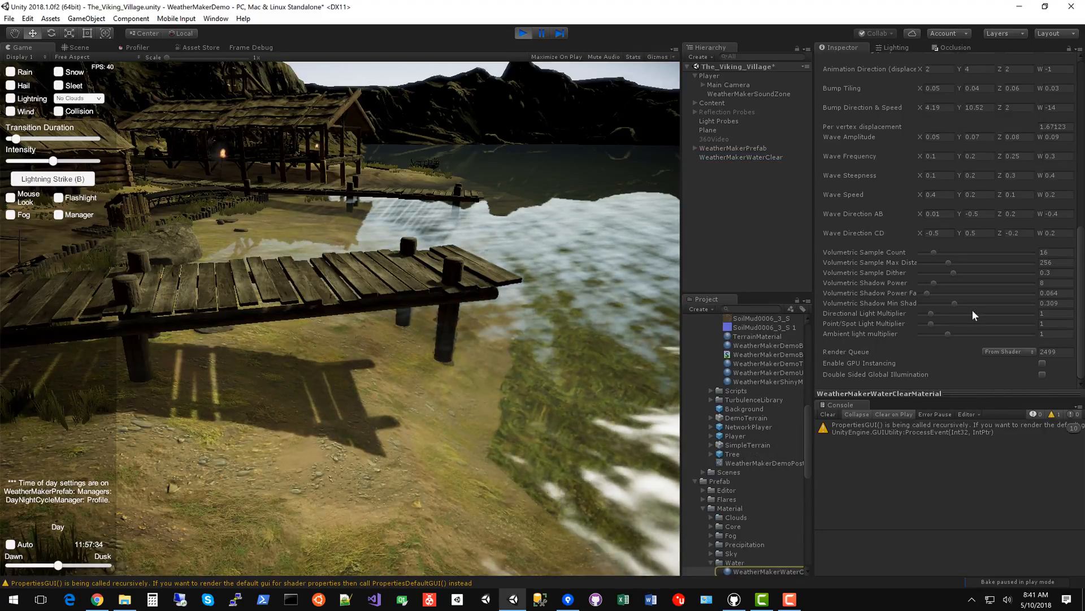
# Set volumetric shadow power 16, power fade 1, minimum shadow 0.085, sample dither 0.3
pyautogui.click(1052, 283)
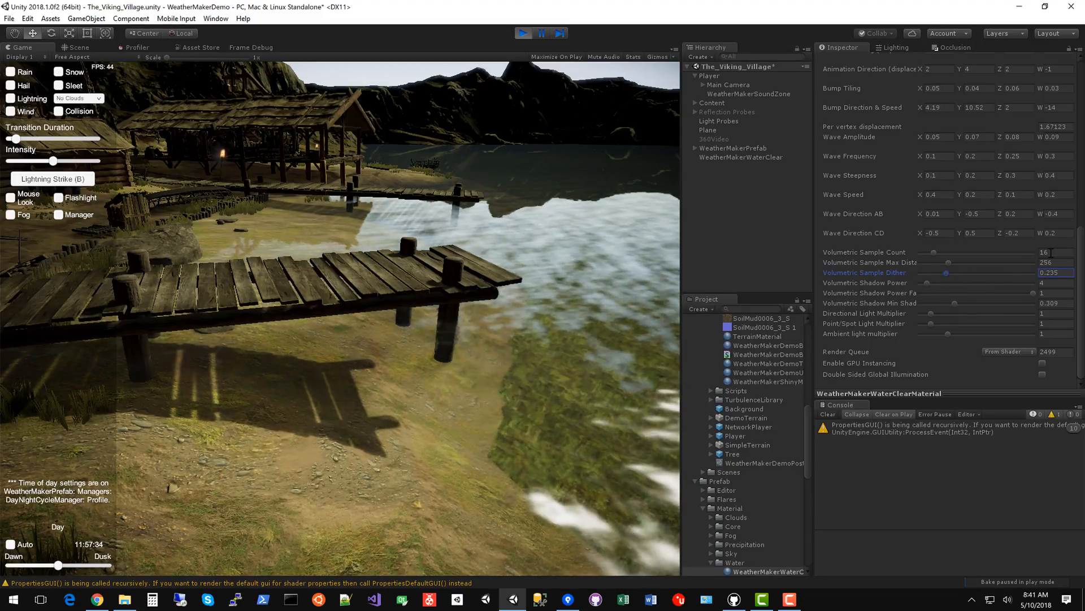
pyautogui.click(1048, 283)
pyautogui.write('0.3')
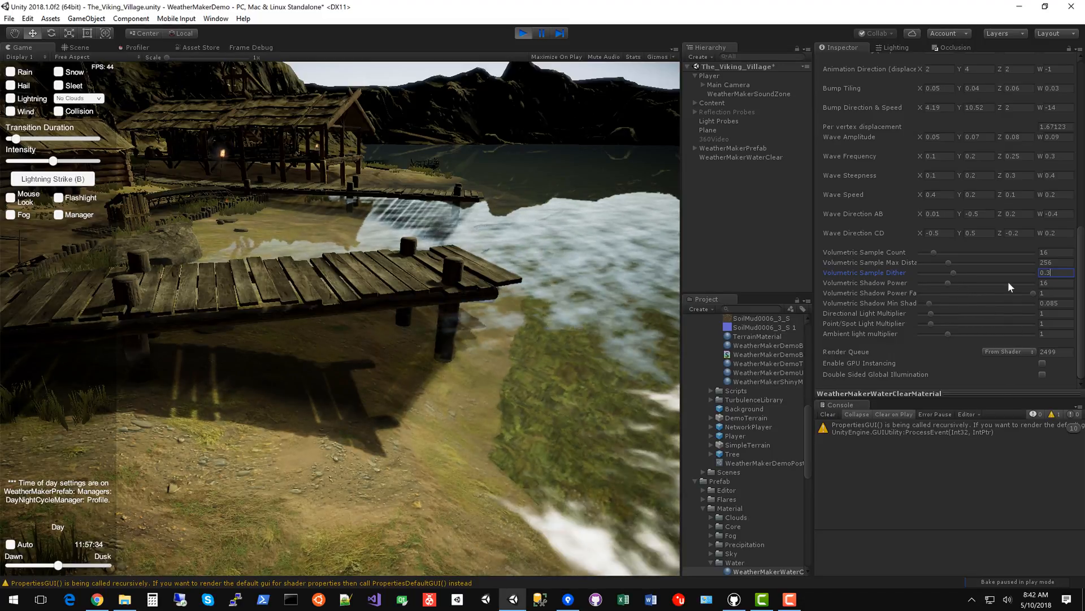
# Retune water volumetric sampling, then uncheck Fog in the demo panel
pyautogui.click(1052, 283)
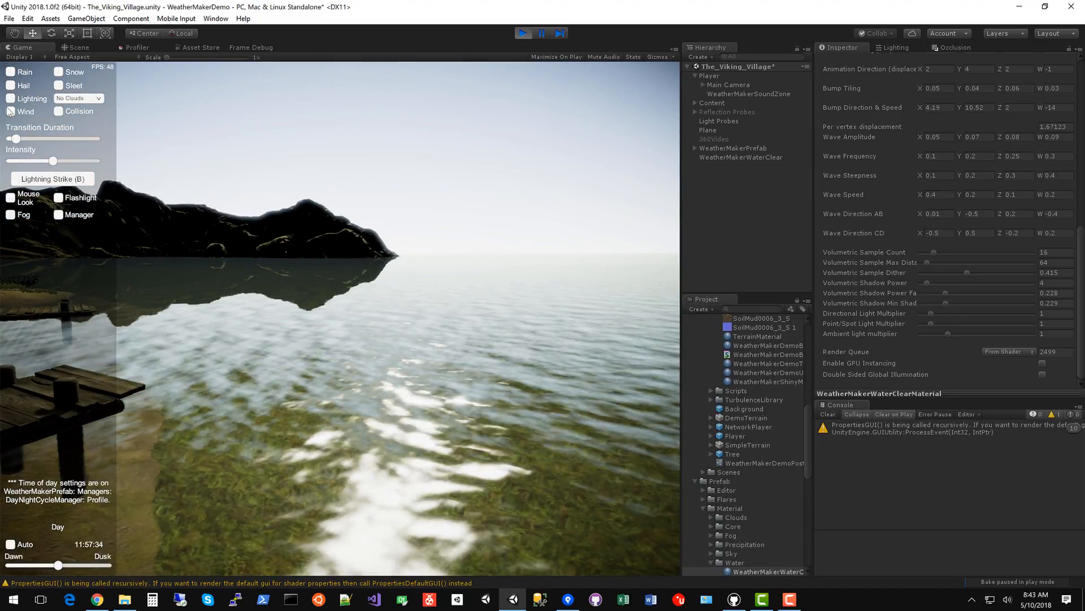
pyautogui.click(10, 214)
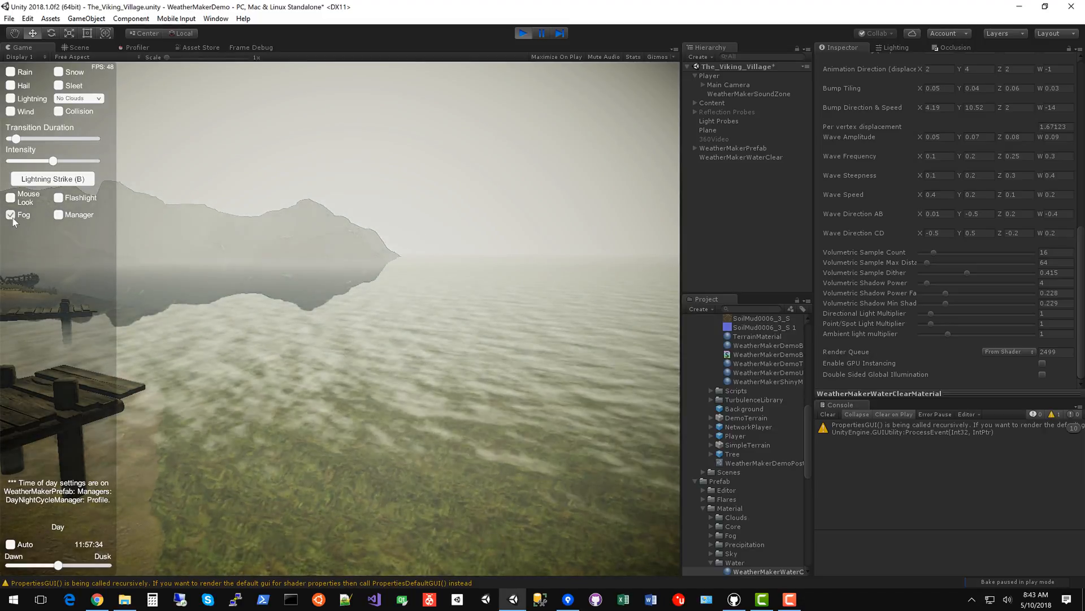
pyautogui.click(10, 215)
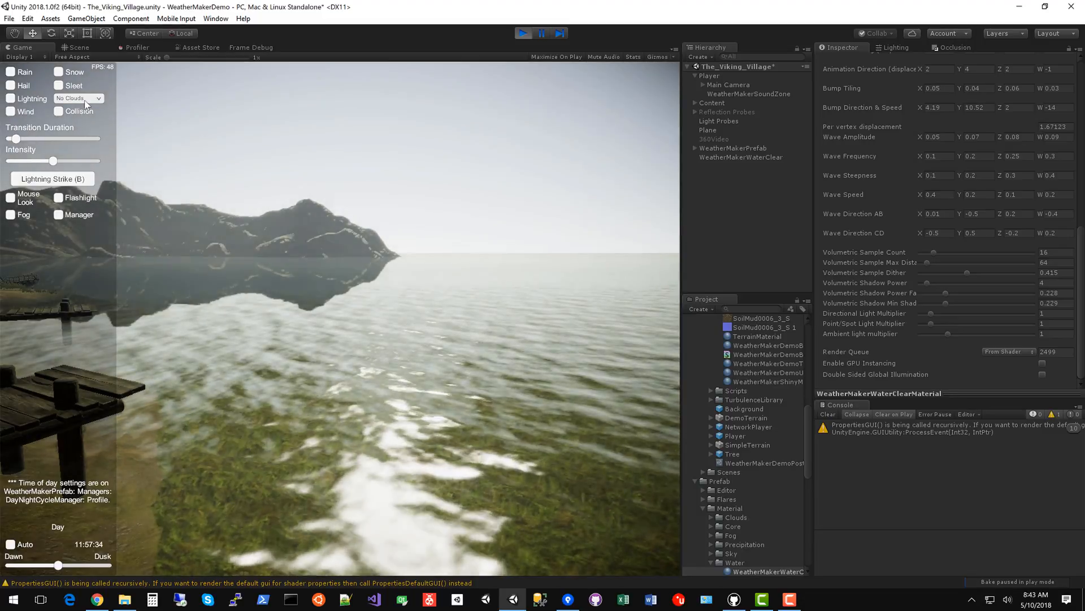
pyautogui.click(78, 98)
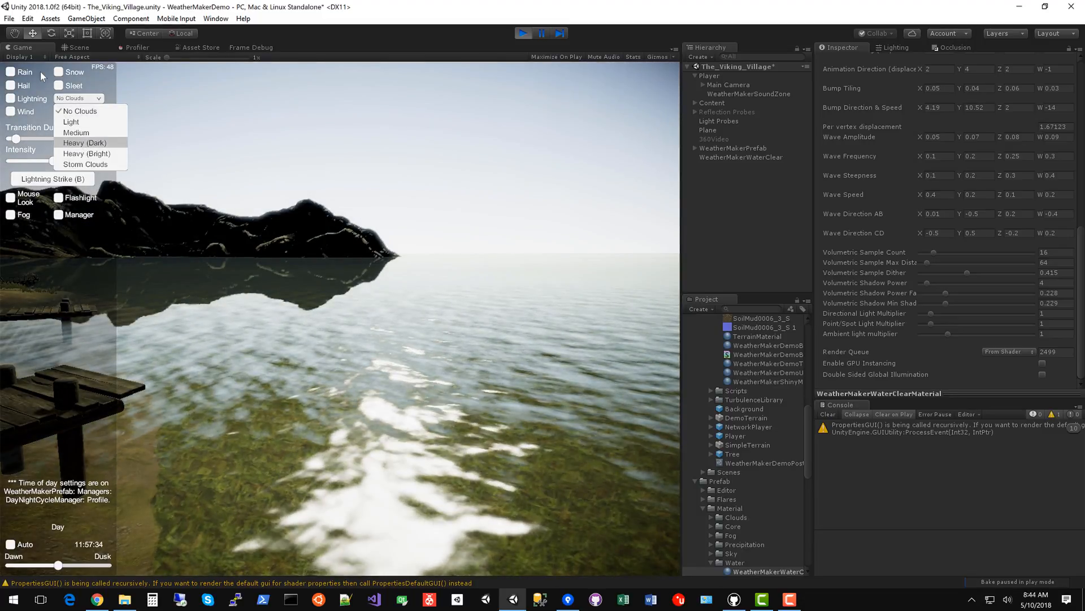
pyautogui.click(84, 143)
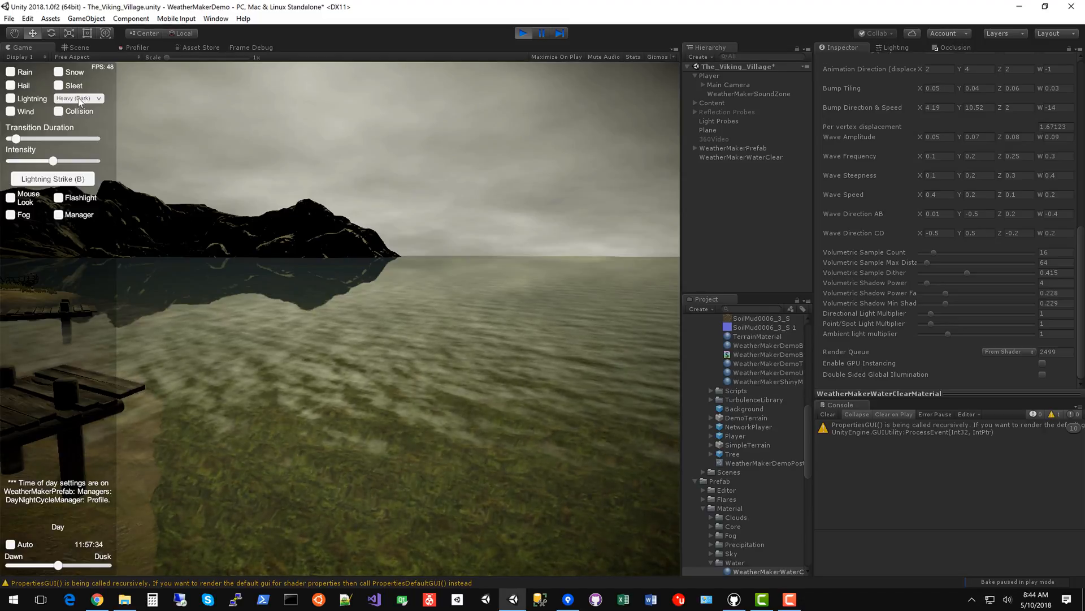
pyautogui.click(77, 98)
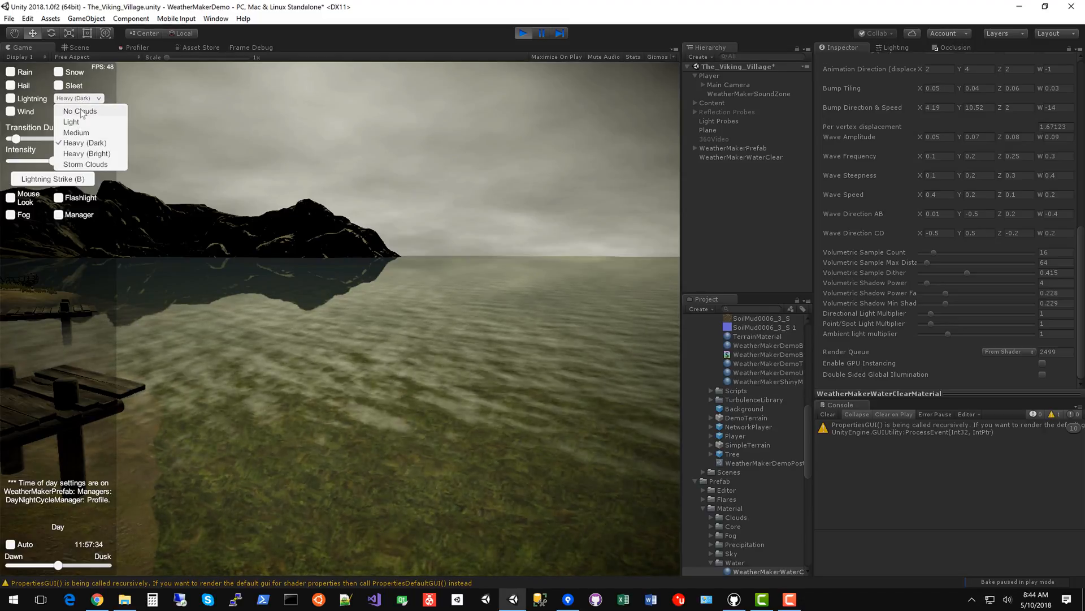
pyautogui.click(79, 111)
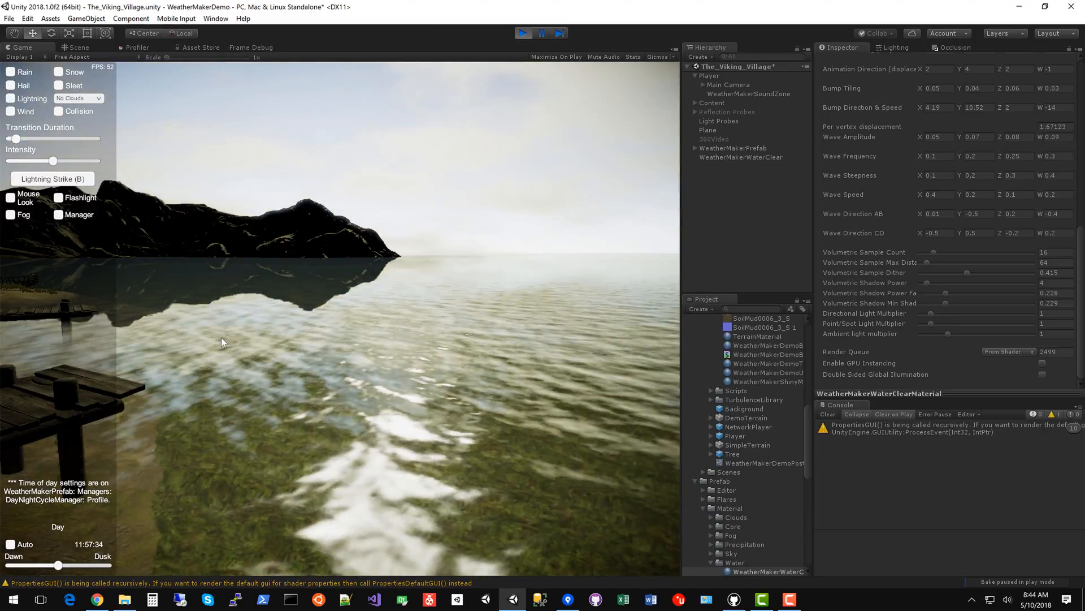